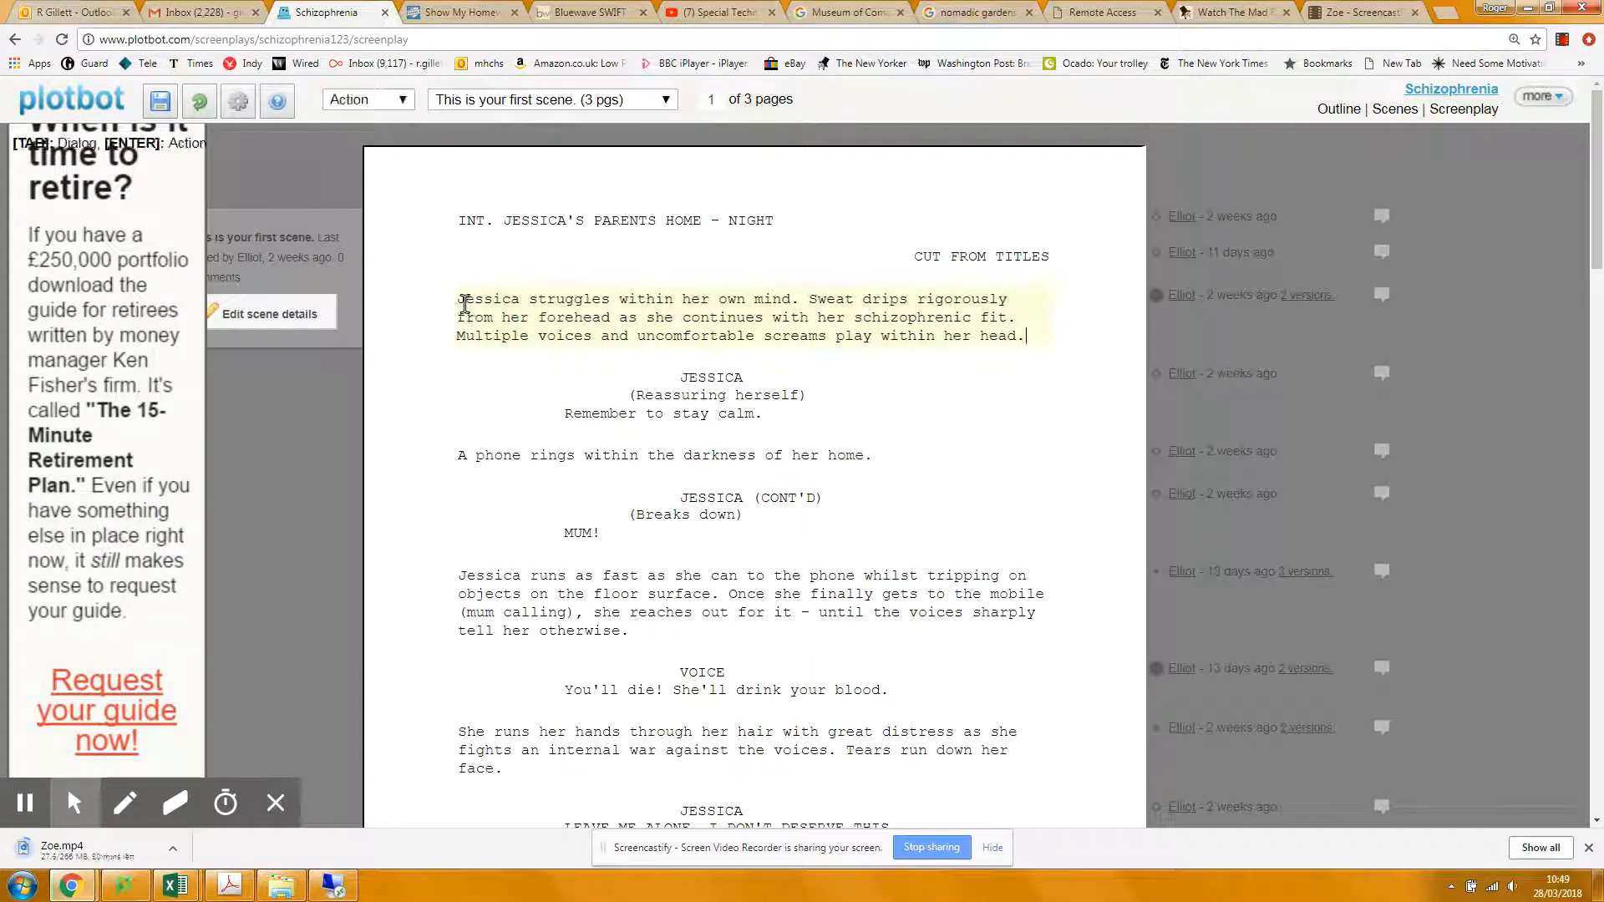
Insert ', 17,' after 'Jessica' in the opening action line and select 'struggles within her own mind'.
{"action": "double_click", "coordinate": [486, 300]}
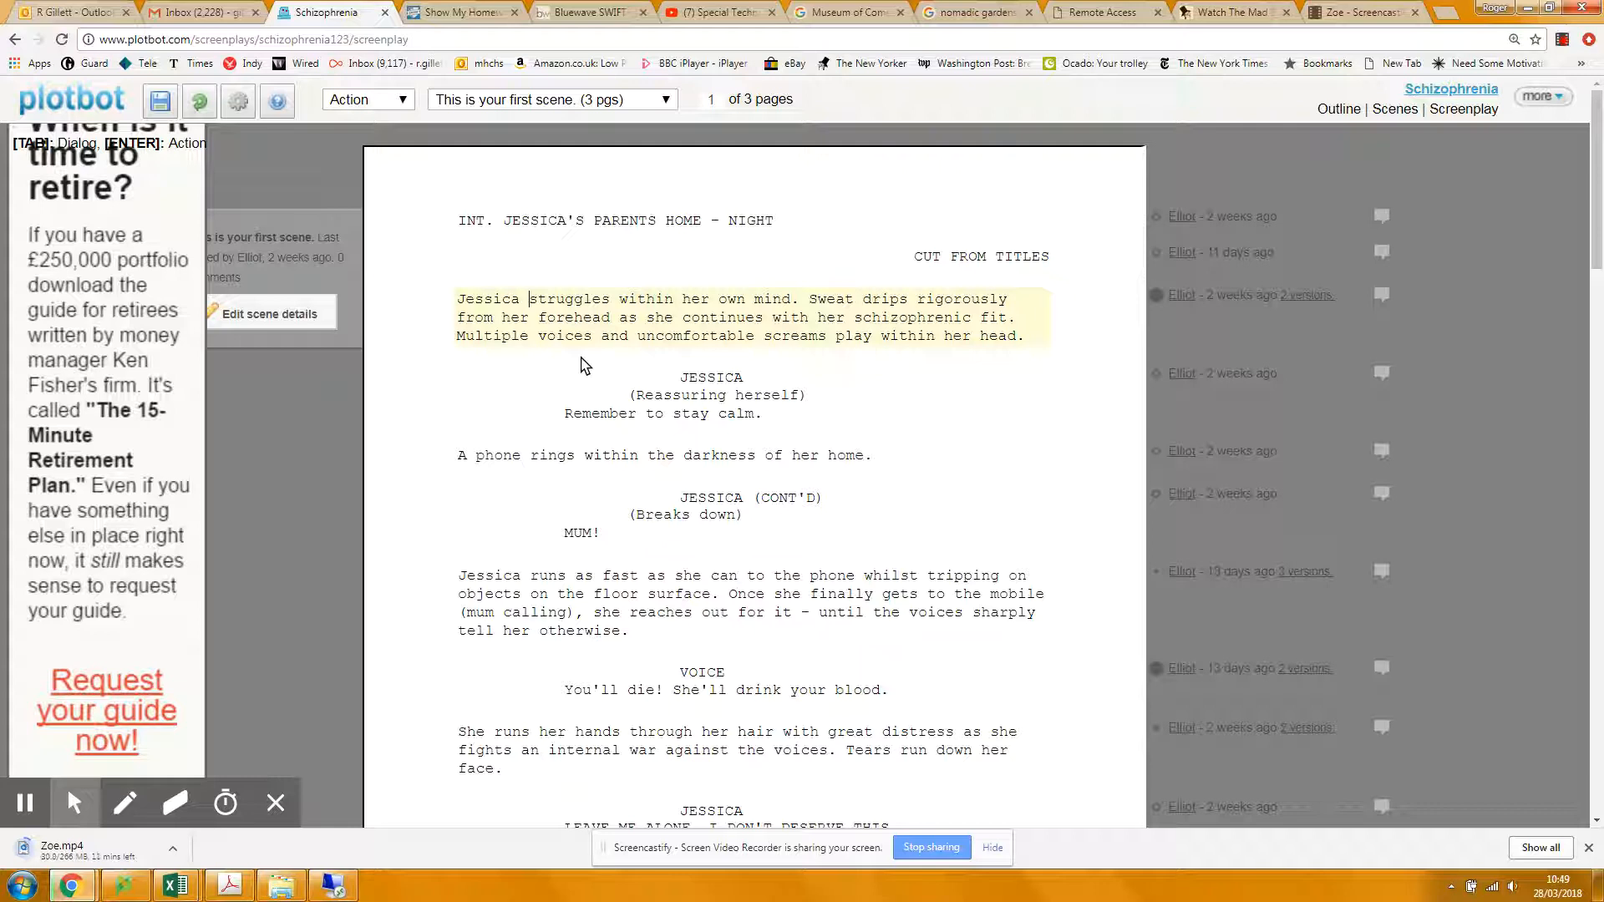
{"action": "type", "text": ","}
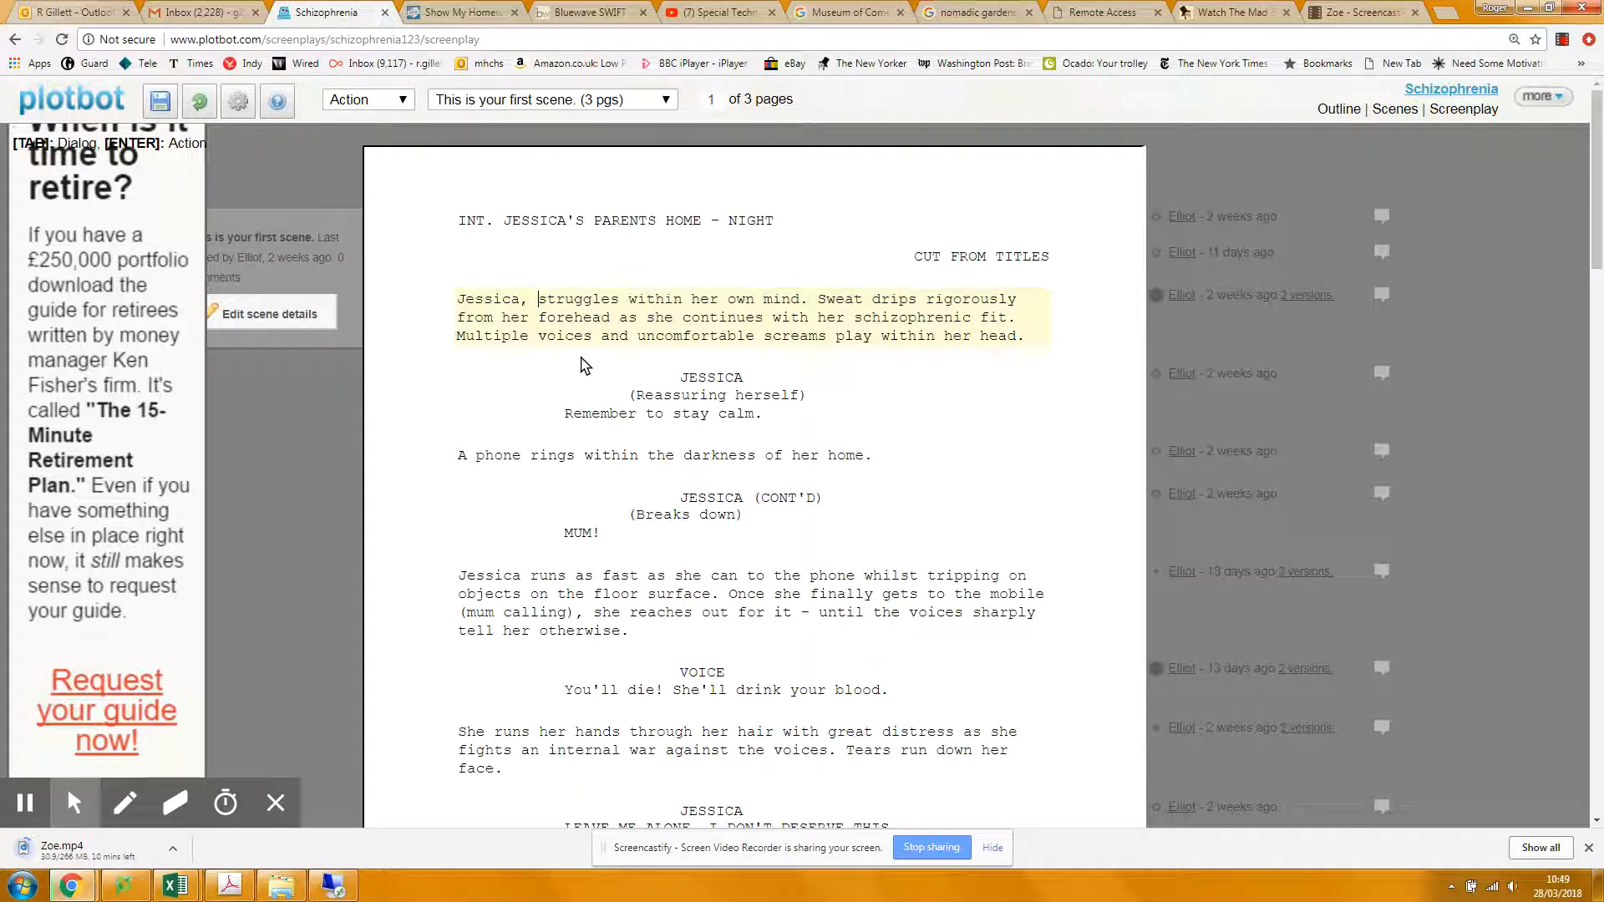
{"action": "type", "text": "17,"}
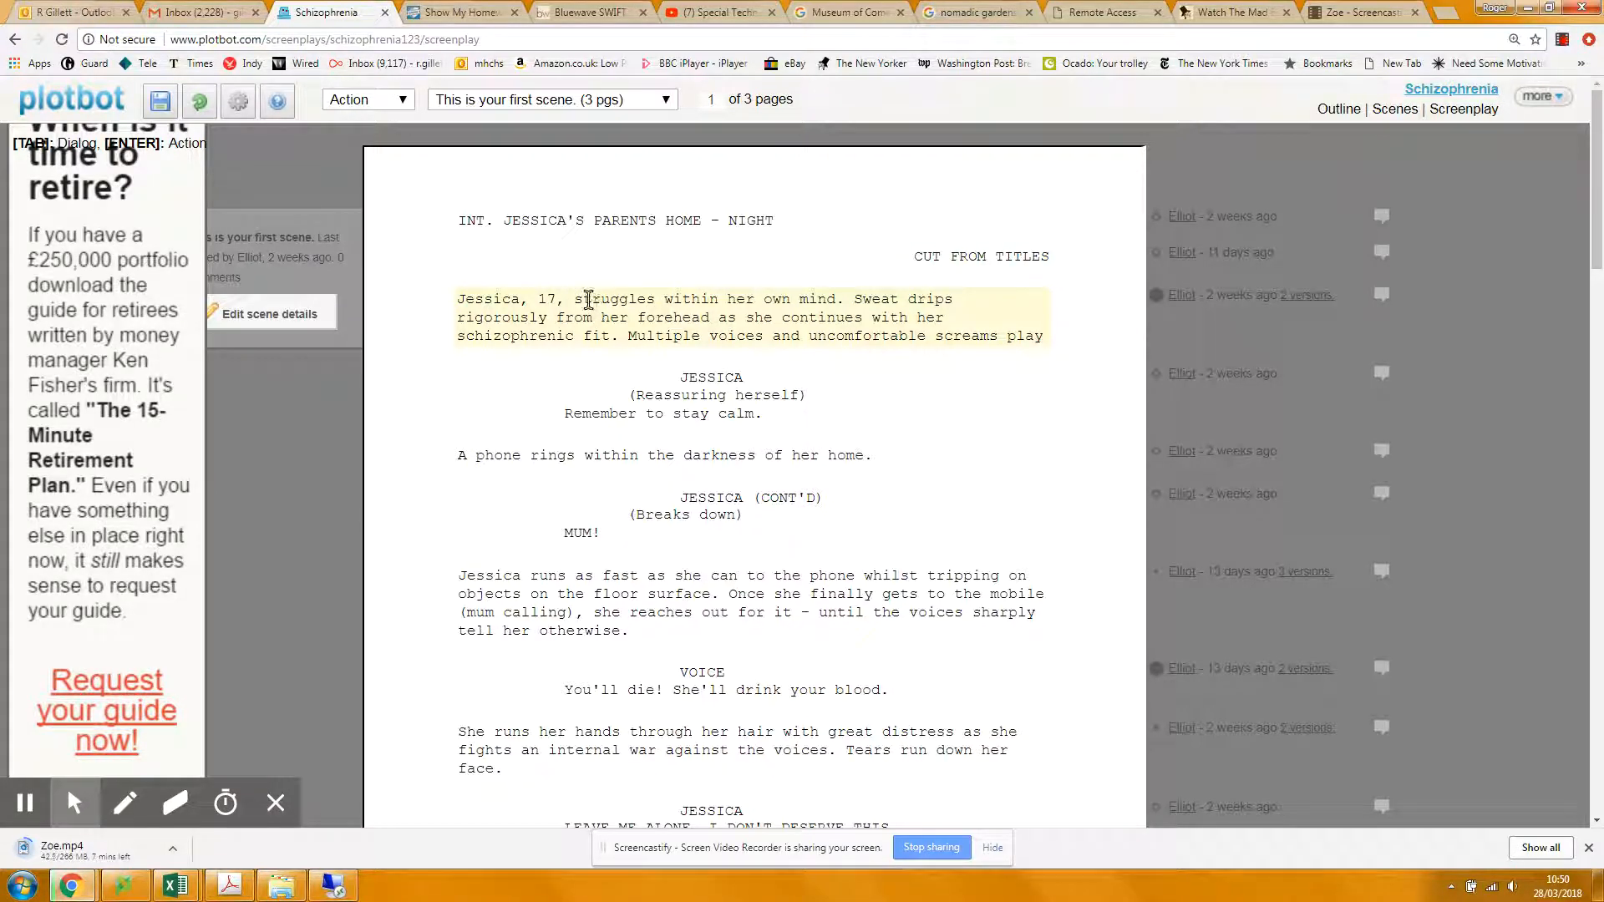
{"action": "left_click_drag", "start_coordinate": [583, 299], "coordinate": [783, 299]}
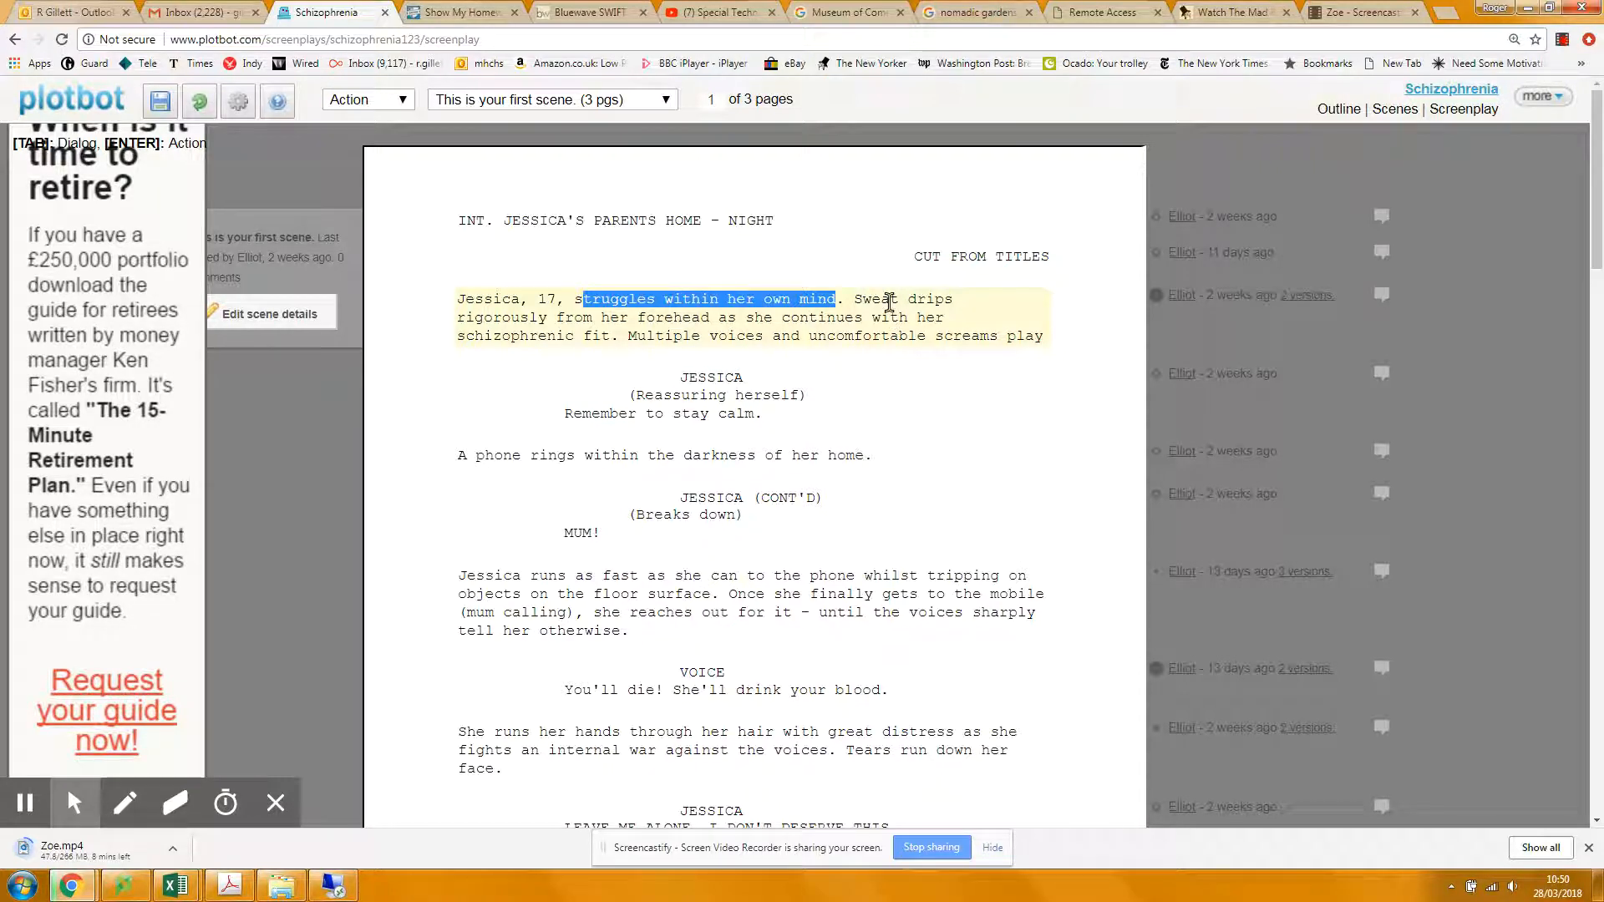
Switch to the Requiem for a Dream close-up montage tab and resume playback.
{"action": "left_click", "coordinate": [721, 13]}
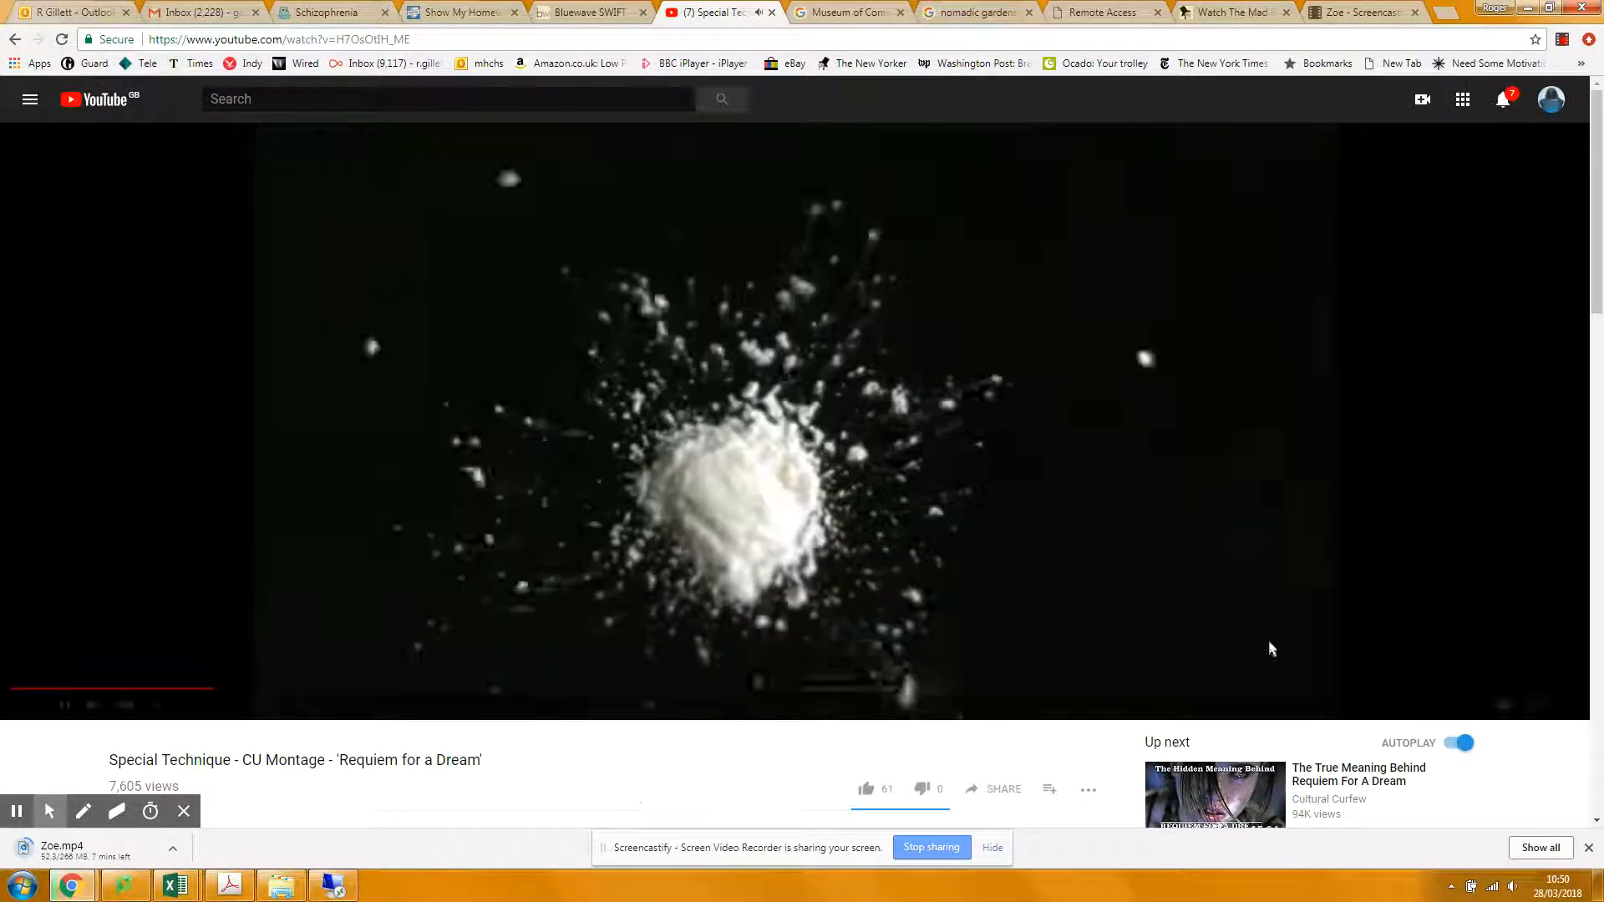
{"action": "mouse_move", "coordinate": [724, 788]}
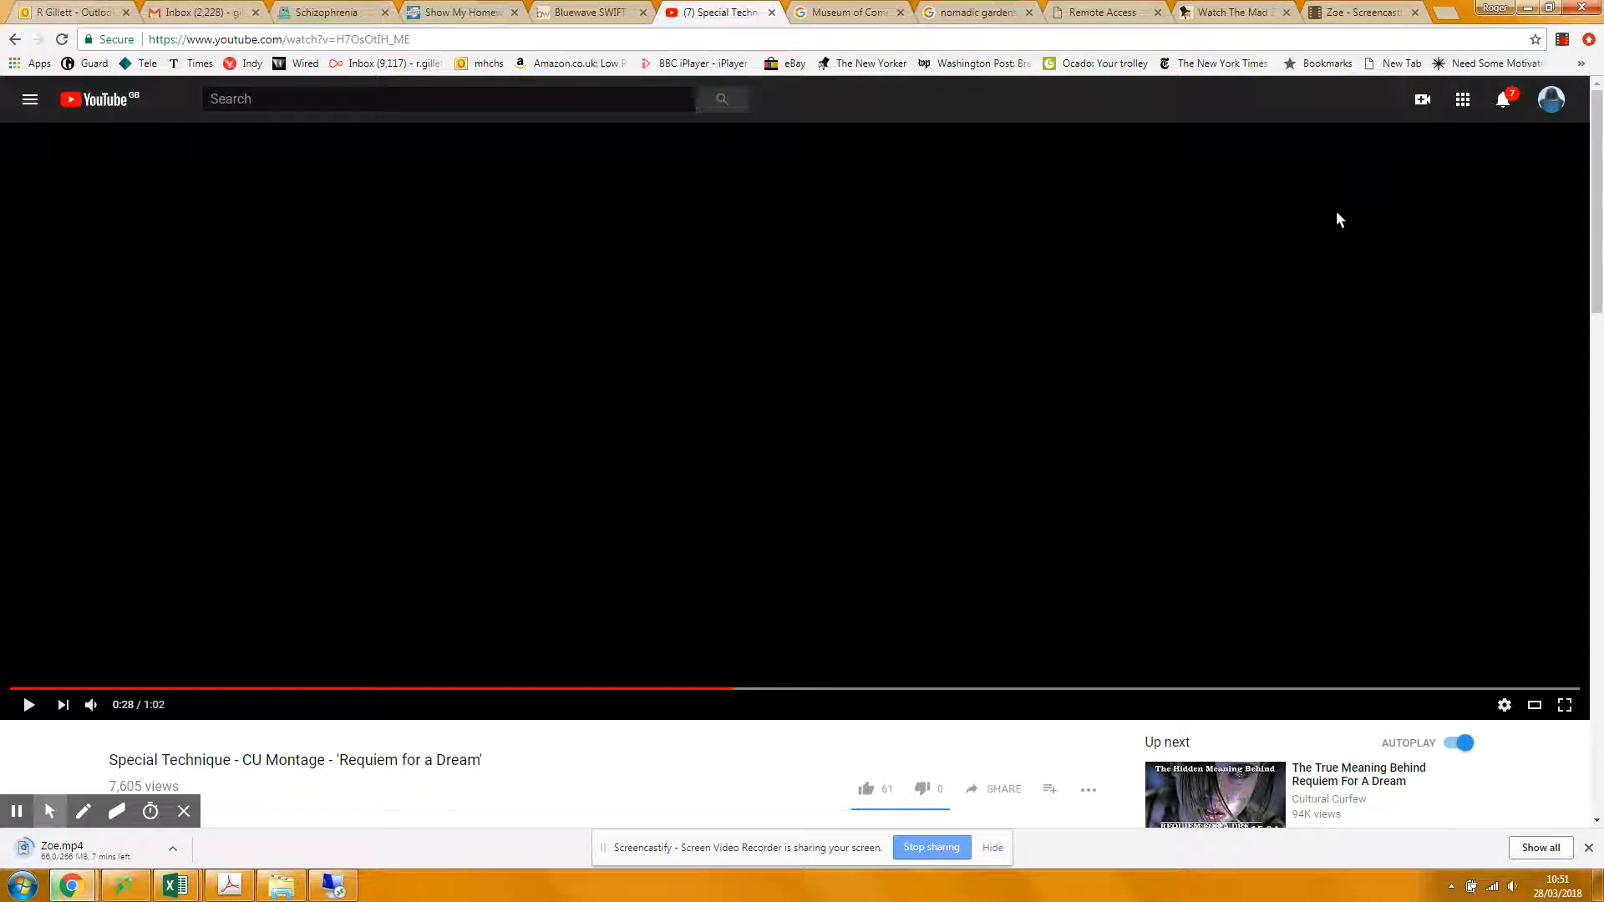
{"action": "left_click", "coordinate": [328, 12]}
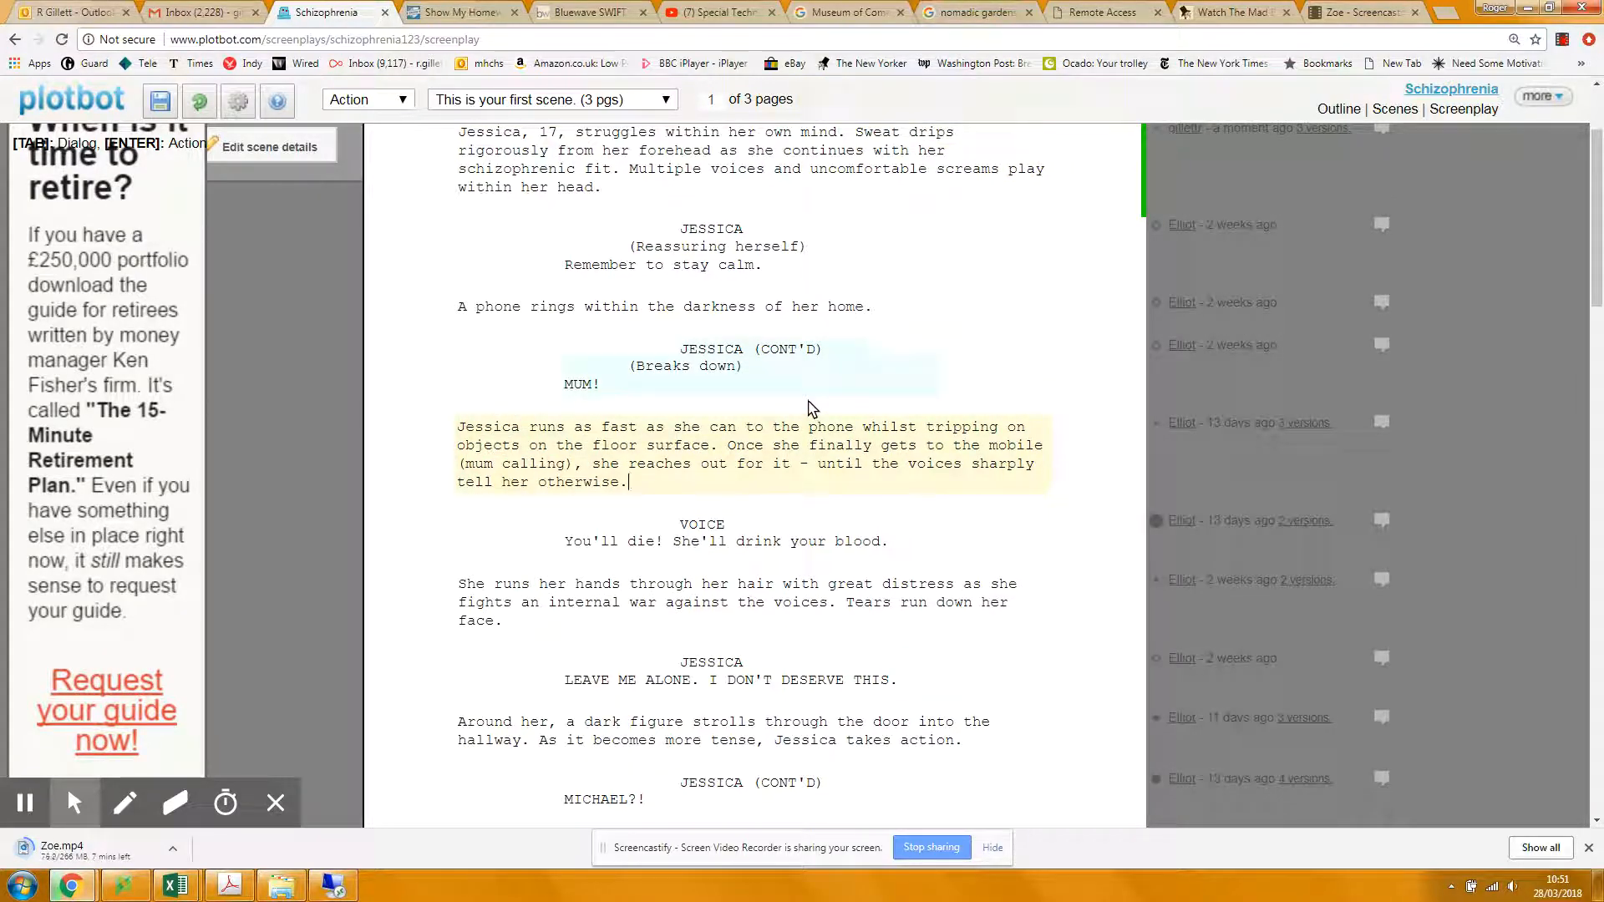
Scroll down through the middle of the first scene of the screenplay.
{"action": "scroll", "scroll_direction": "down", "scroll_amount": 3}
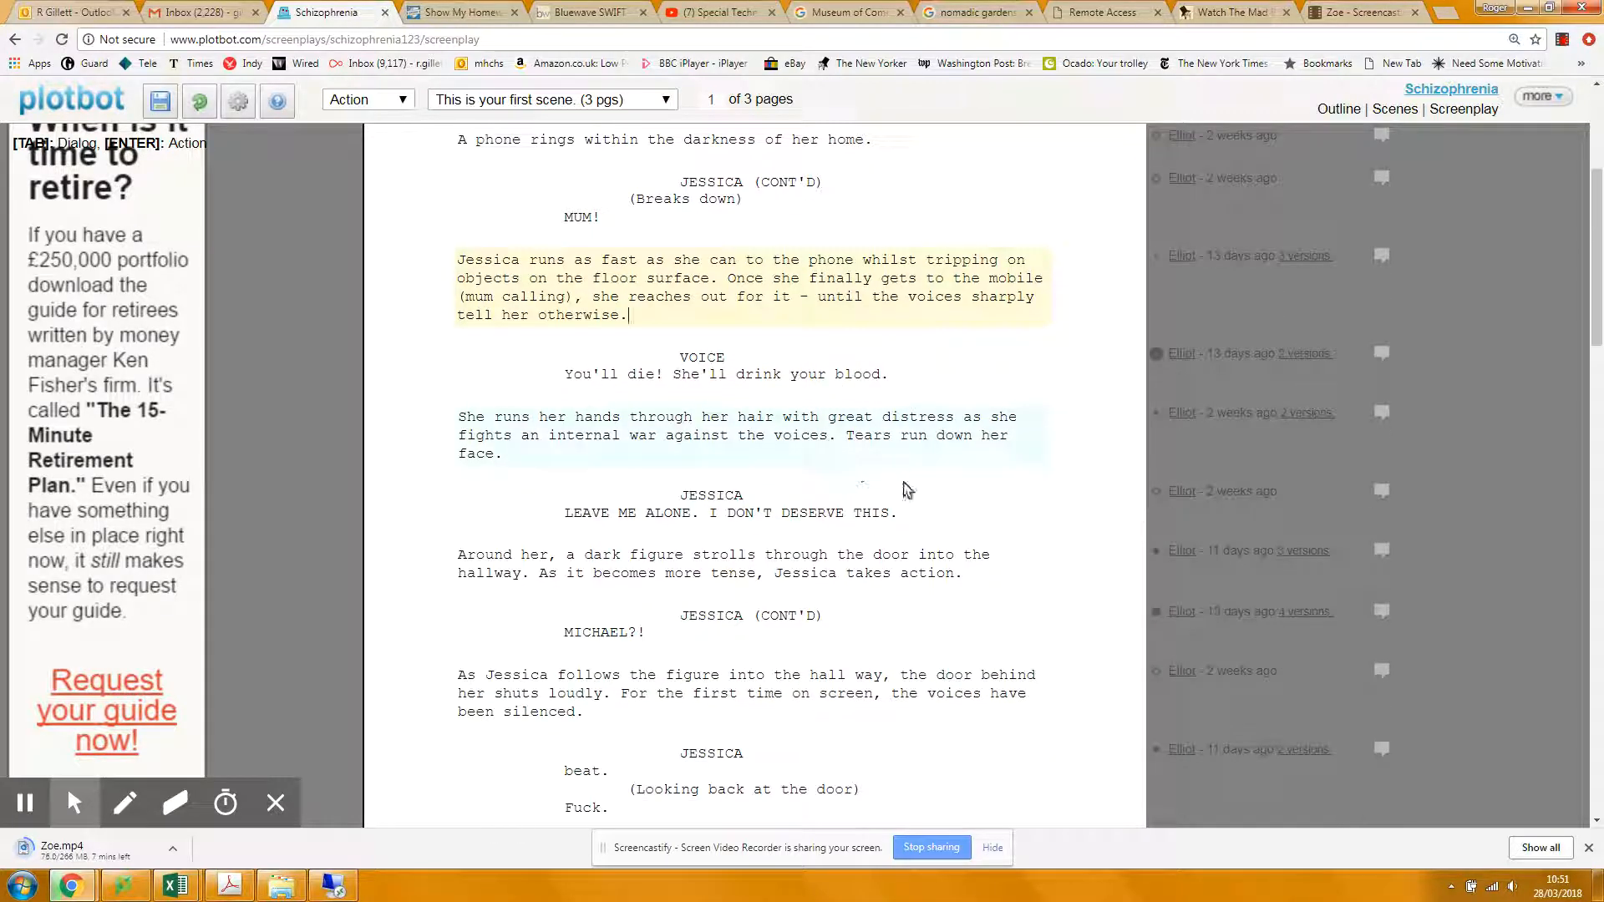
{"action": "mouse_move", "coordinate": [1007, 498]}
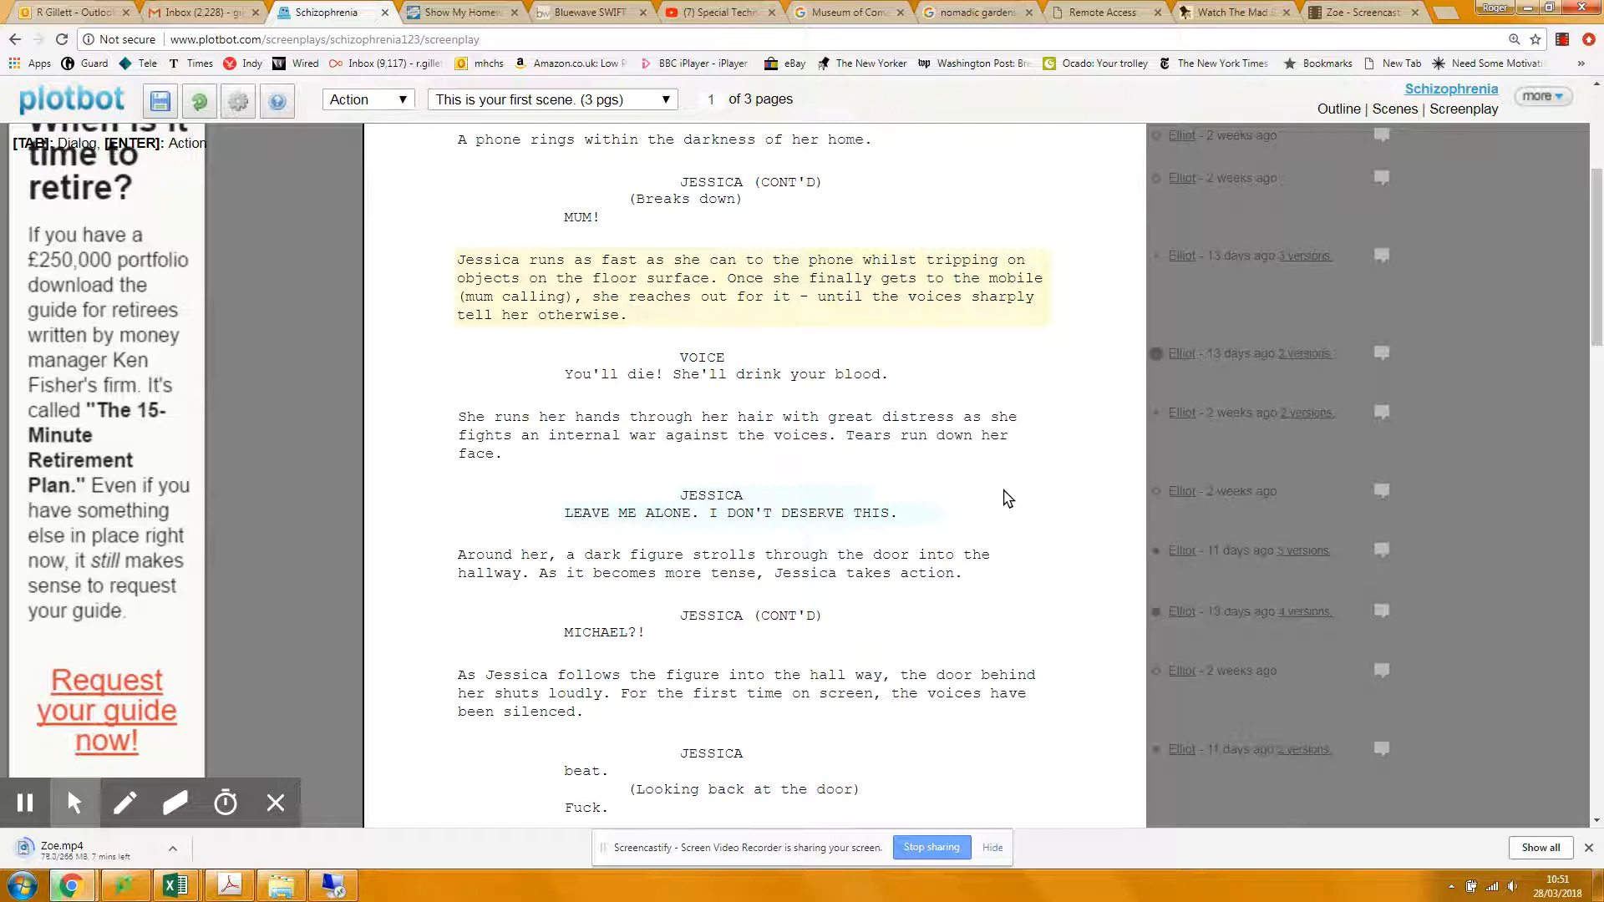
{"action": "scroll", "scroll_direction": "down", "scroll_amount": 3}
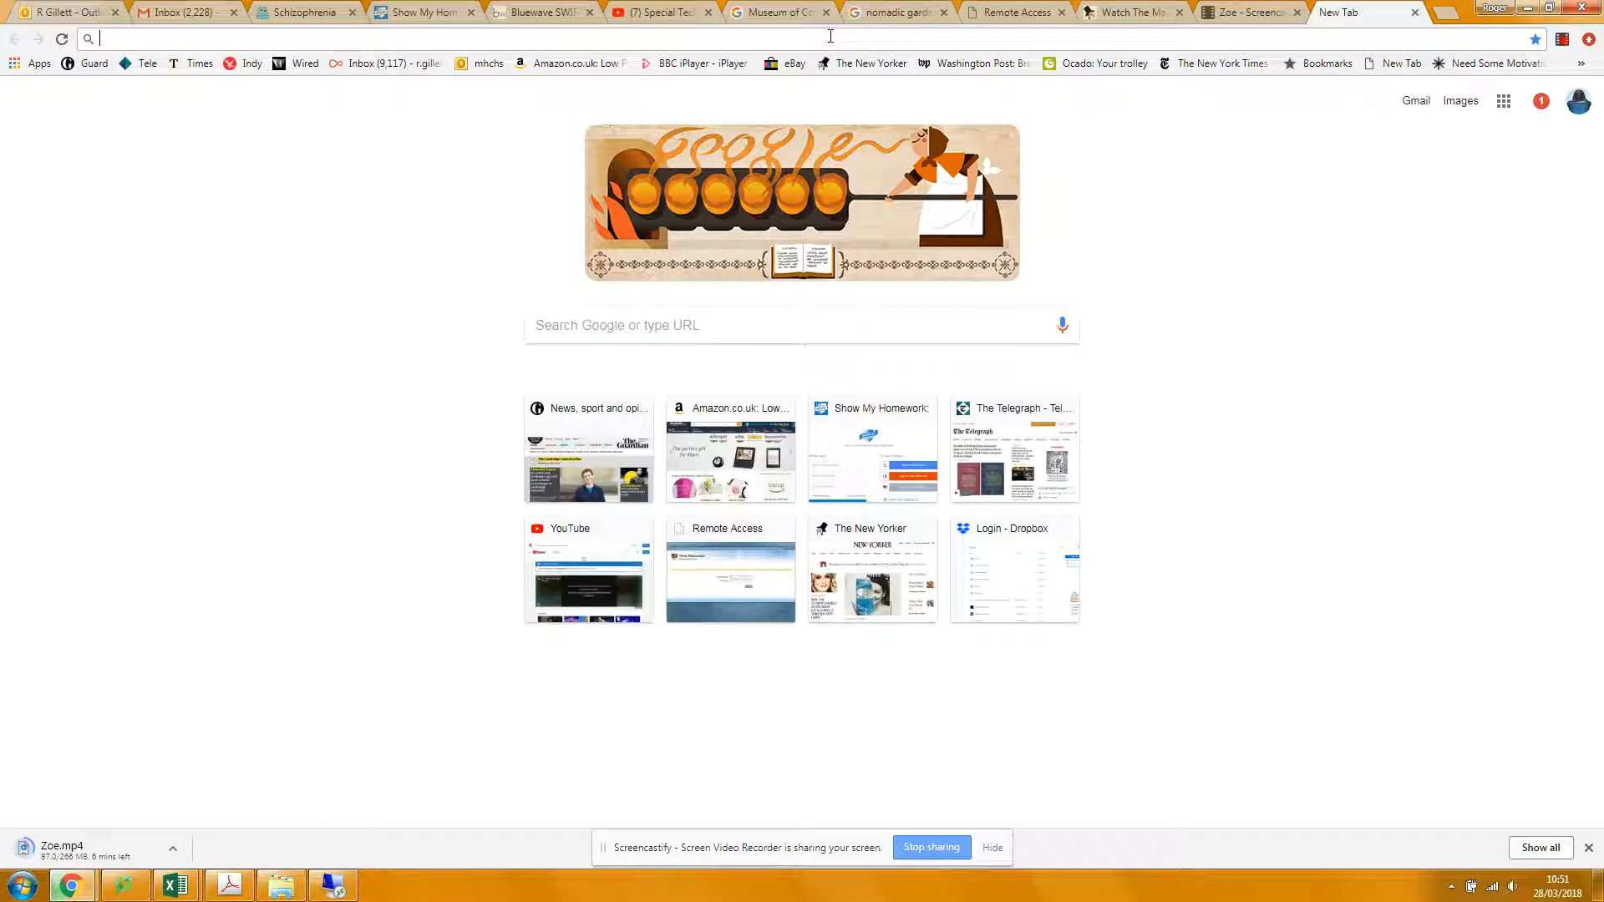
Search 'scream opening' to open the Scream (1996) First 5 Minutes video.
{"action": "type", "text": "sr"}
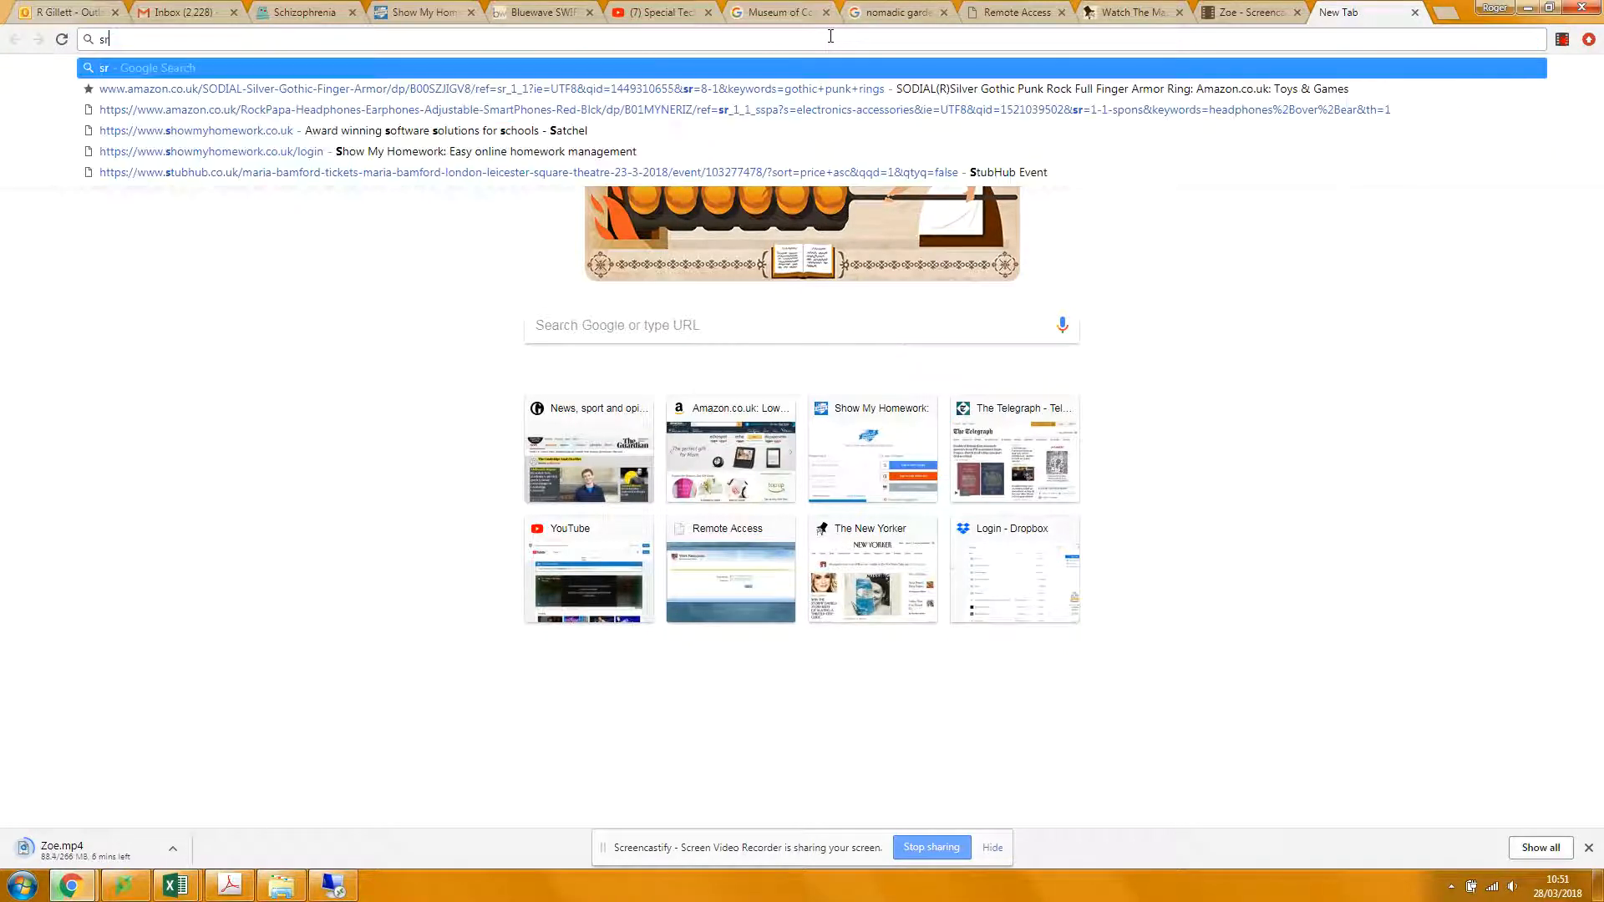
{"action": "type", "text": "ream opr"}
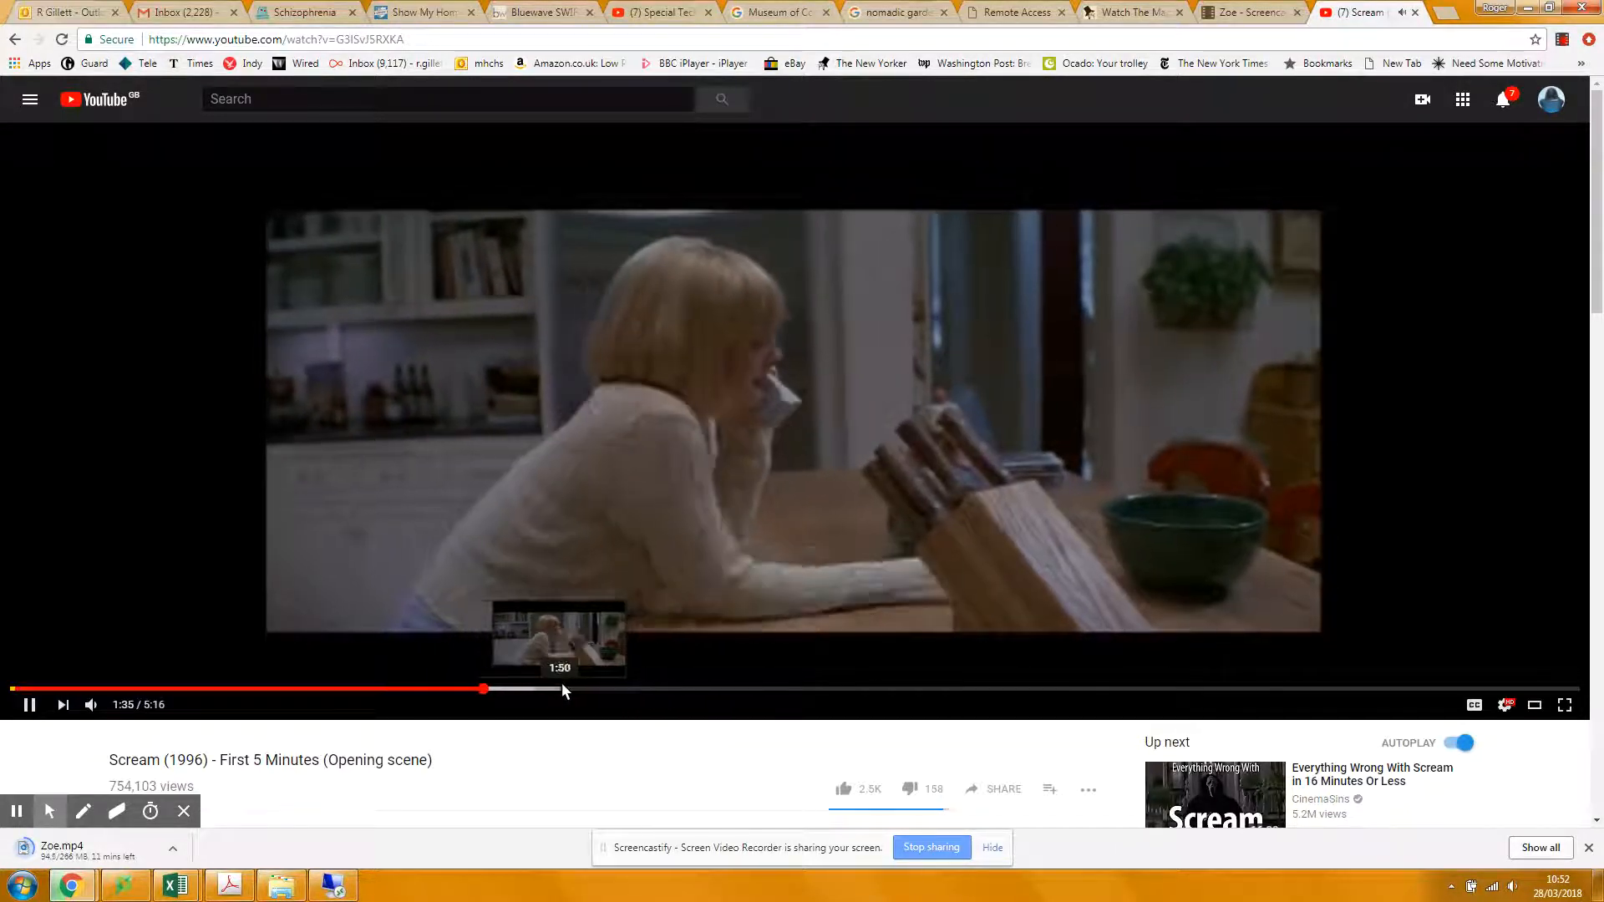
Skip the Scream opening ahead to about 1:58, 2:40 and 3:32, then return to Plotbot.
{"action": "left_click", "coordinate": [599, 691]}
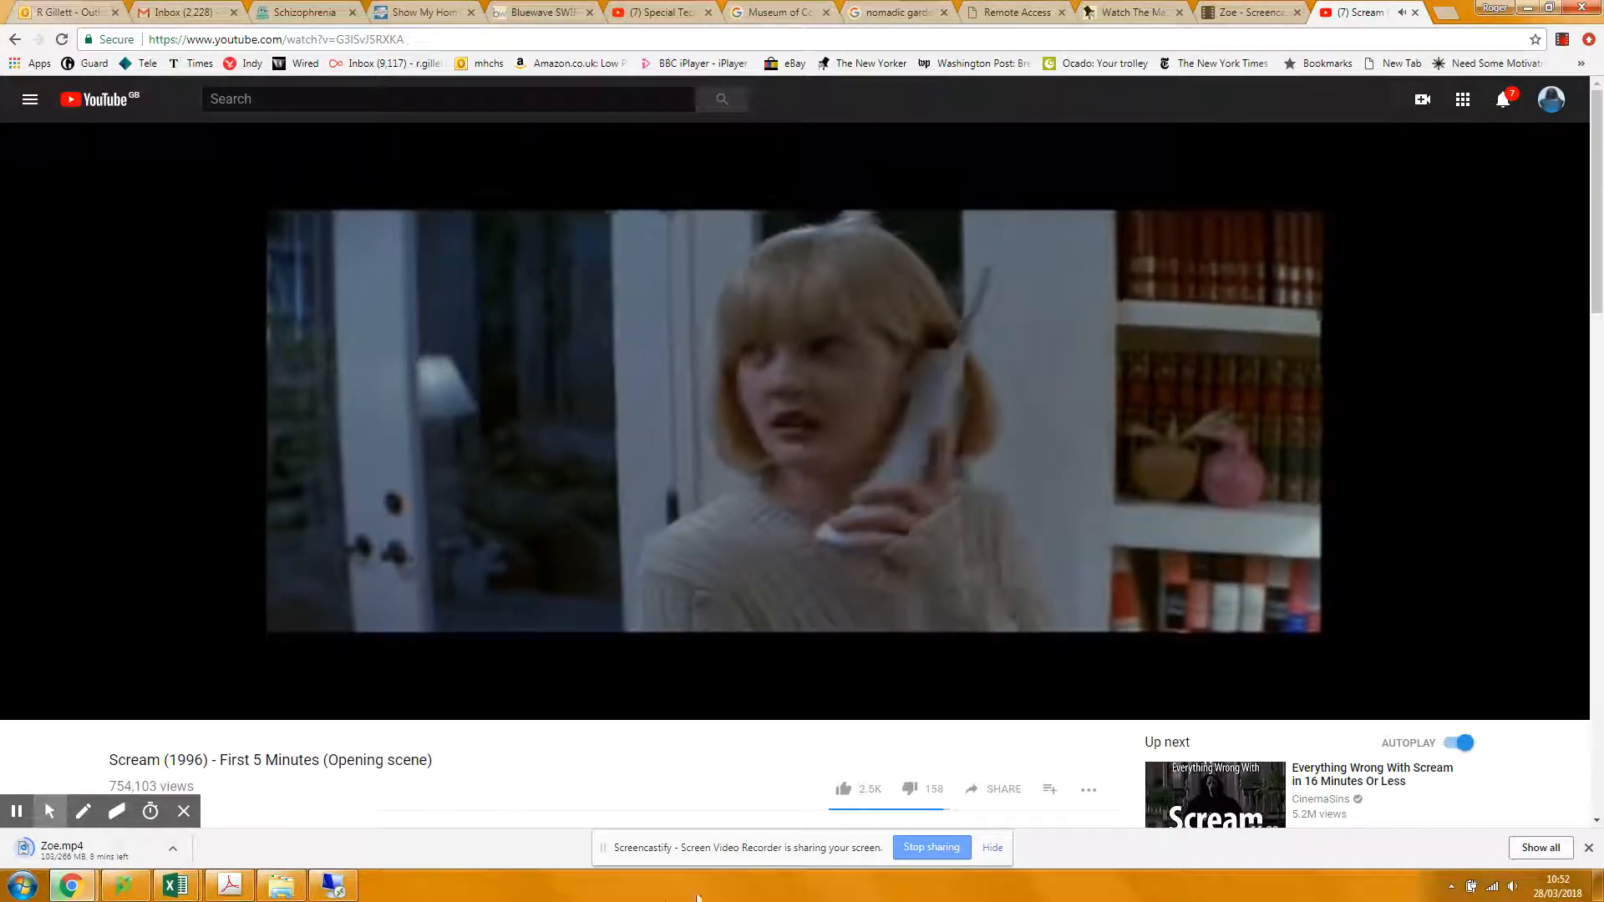
{"action": "mouse_move", "coordinate": [805, 700]}
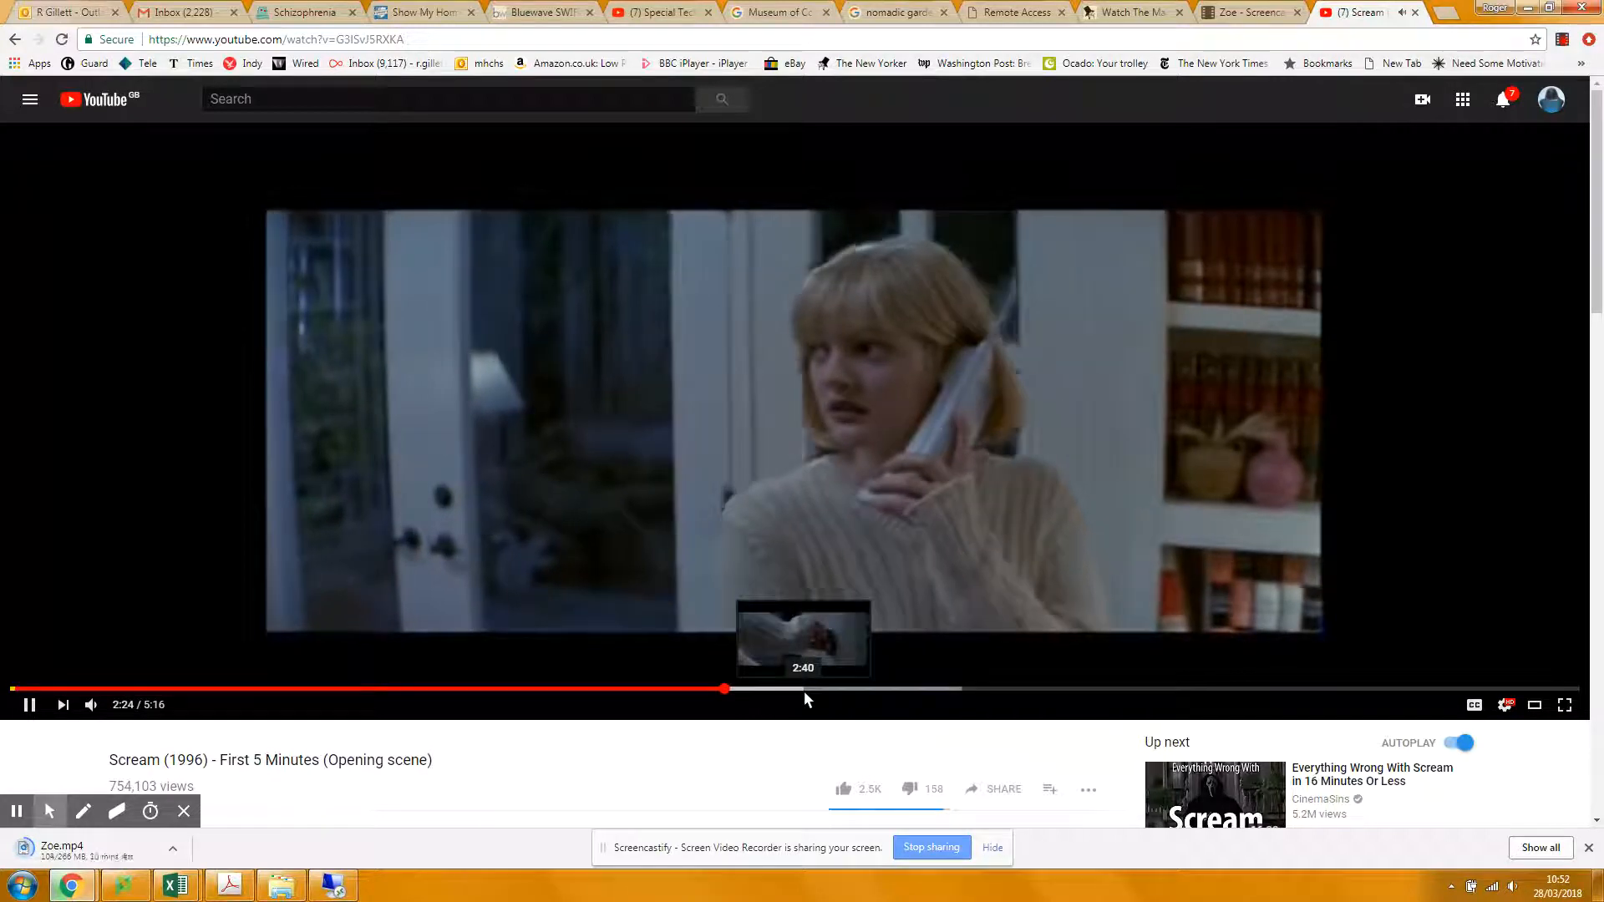
{"action": "left_click", "coordinate": [725, 688]}
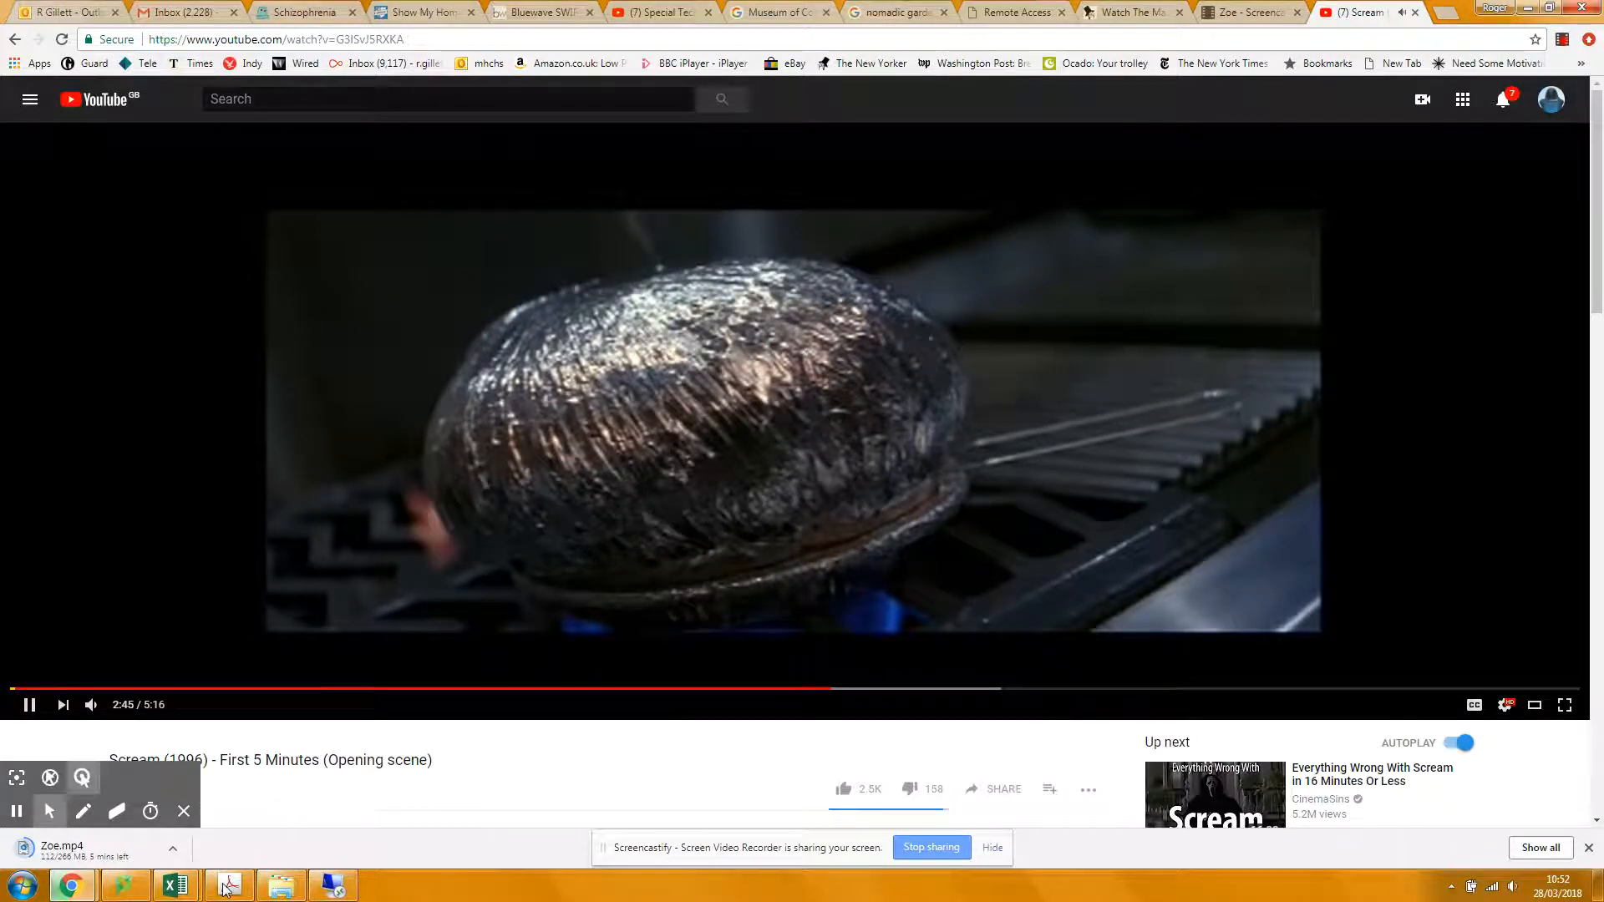
{"action": "left_click", "coordinate": [1061, 689]}
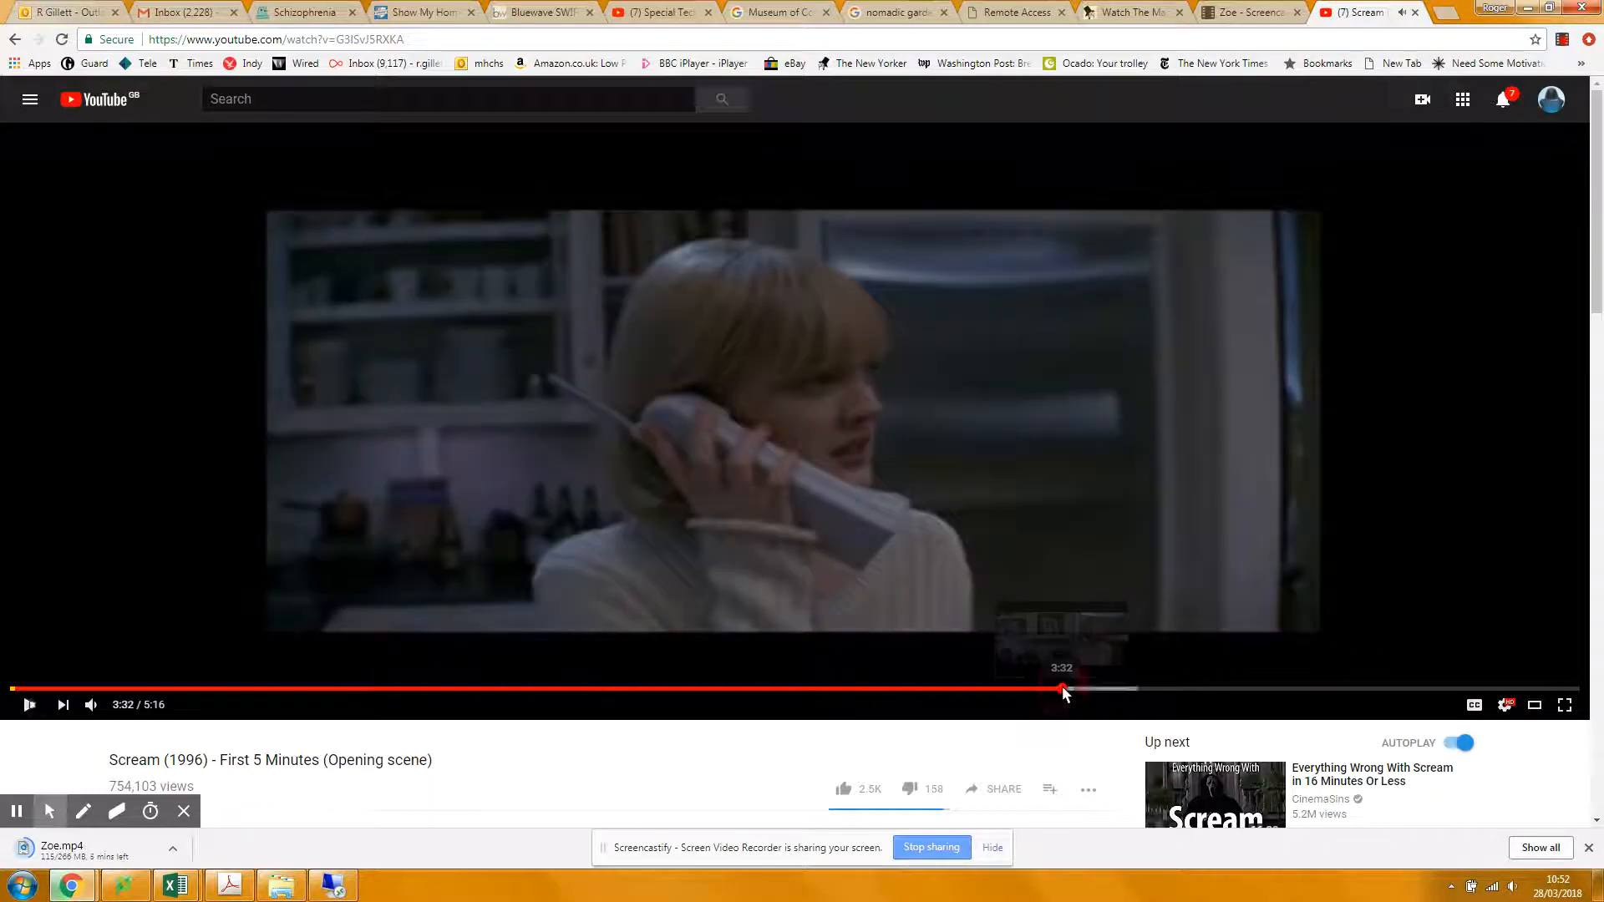
{"action": "left_click", "coordinate": [300, 13]}
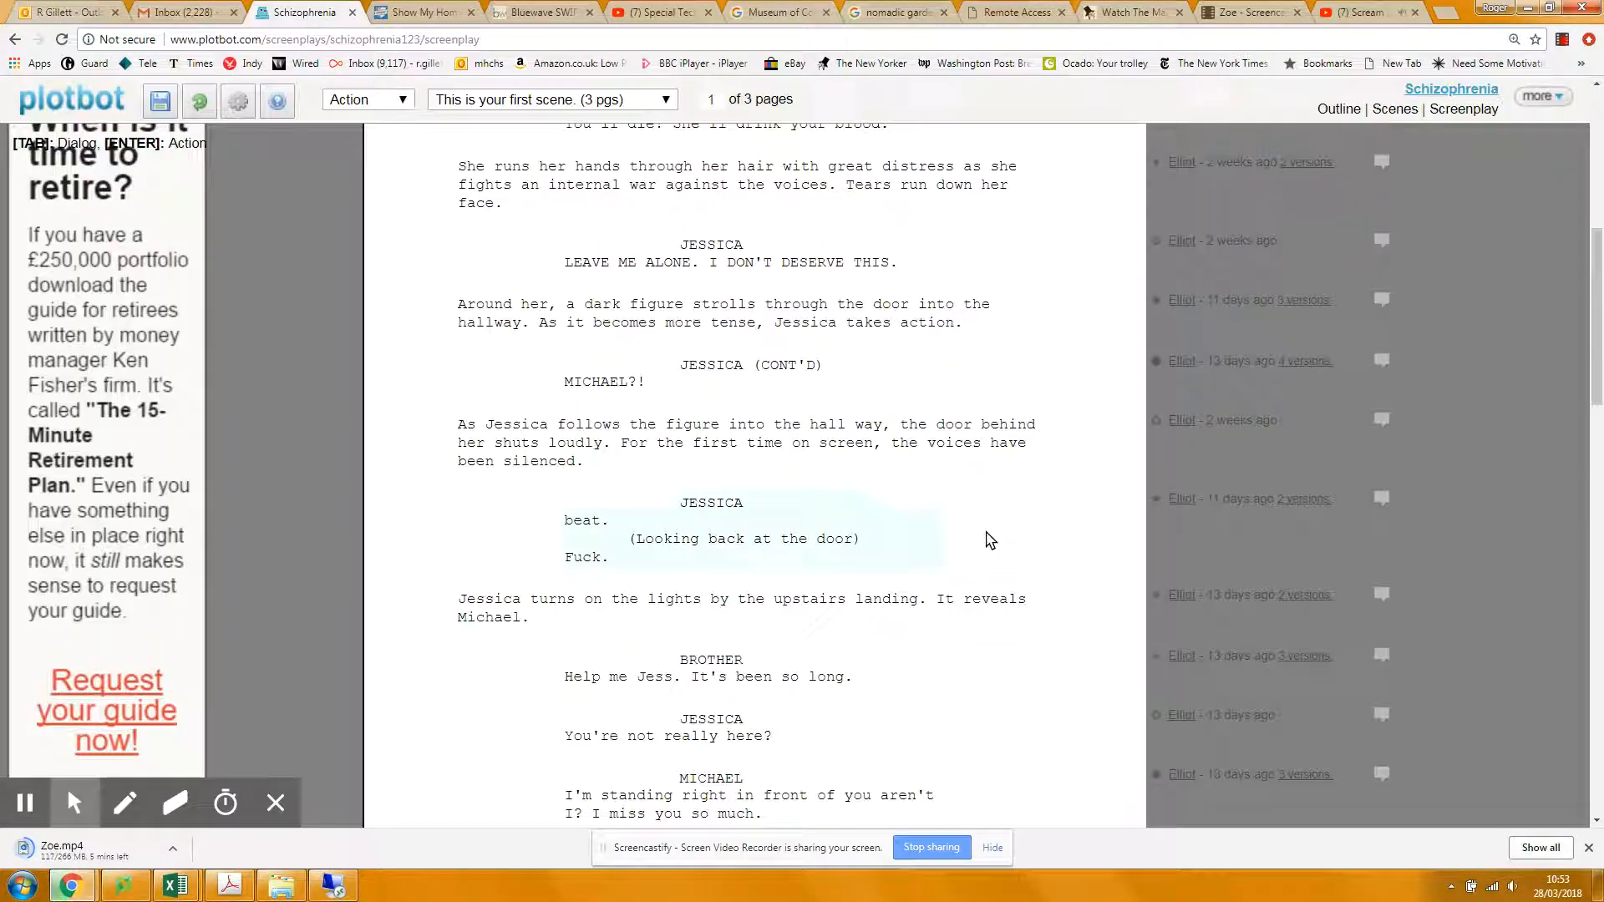
{"action": "scroll", "scroll_direction": "down", "scroll_amount": 3}
{"action": "type", "text": "MICHAEL"}
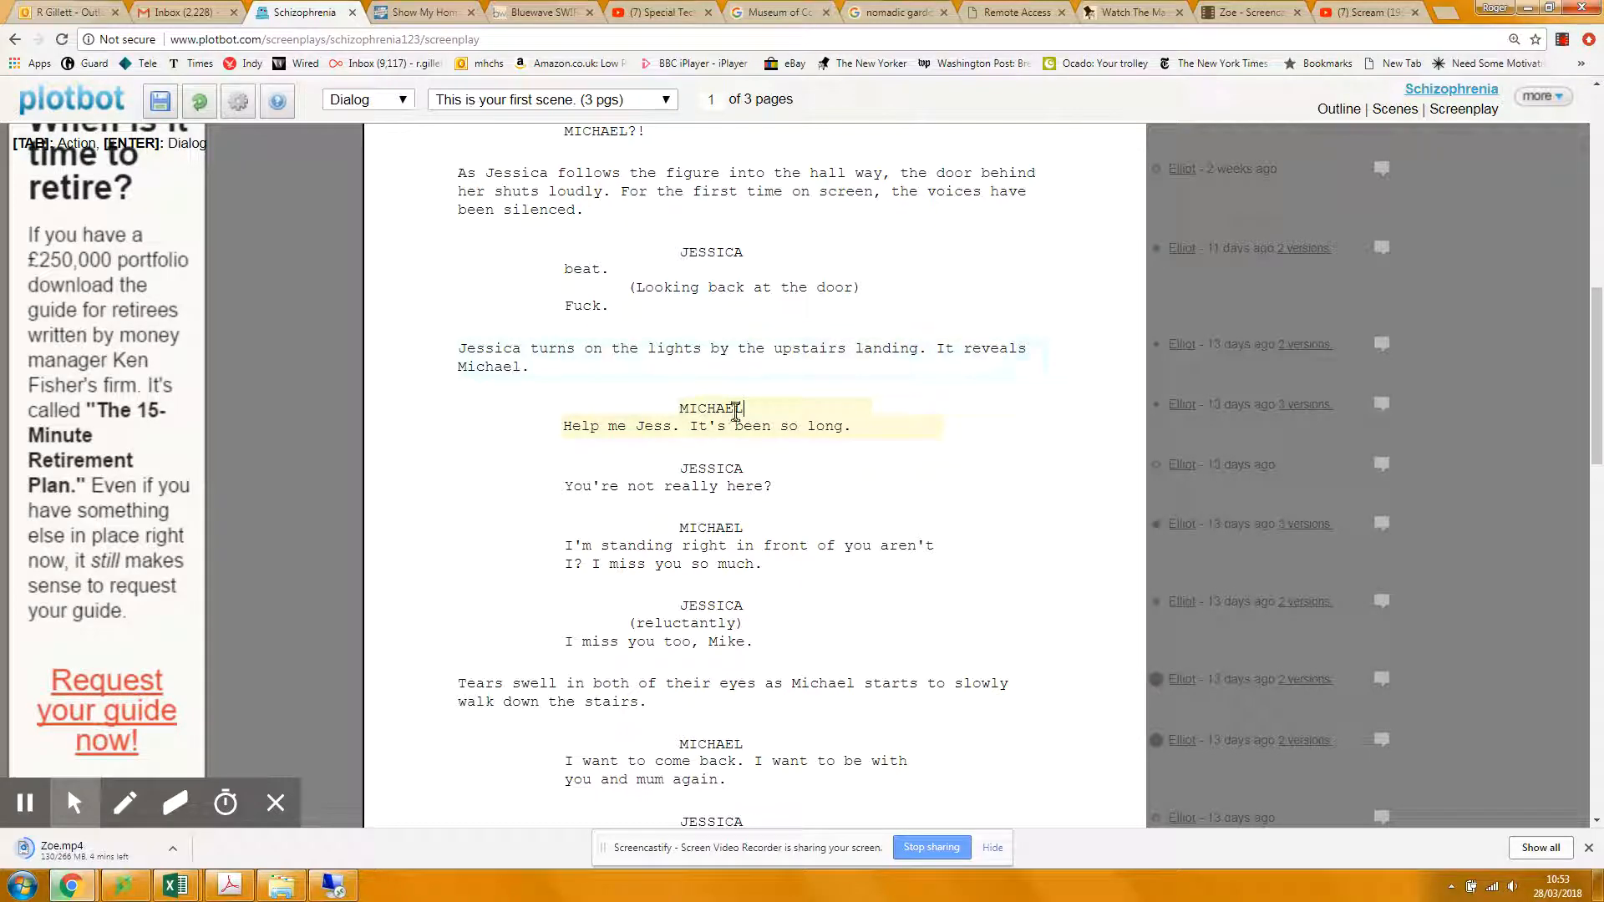
{"action": "scroll", "scroll_direction": "down", "scroll_amount": 3}
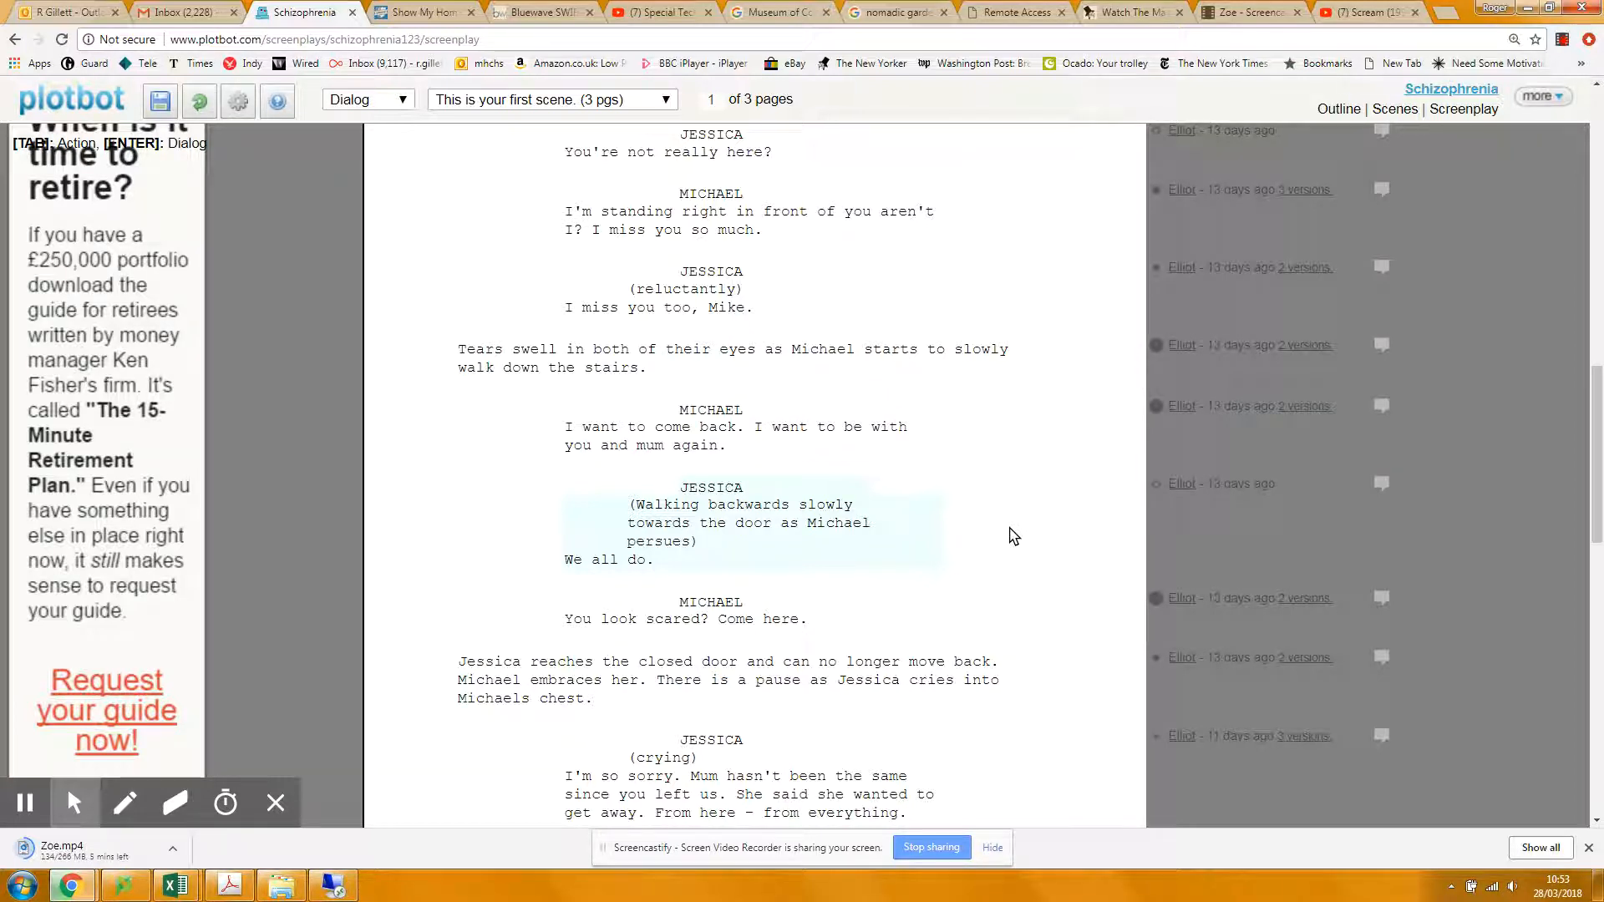
{"action": "scroll", "scroll_direction": "down", "scroll_amount": 3}
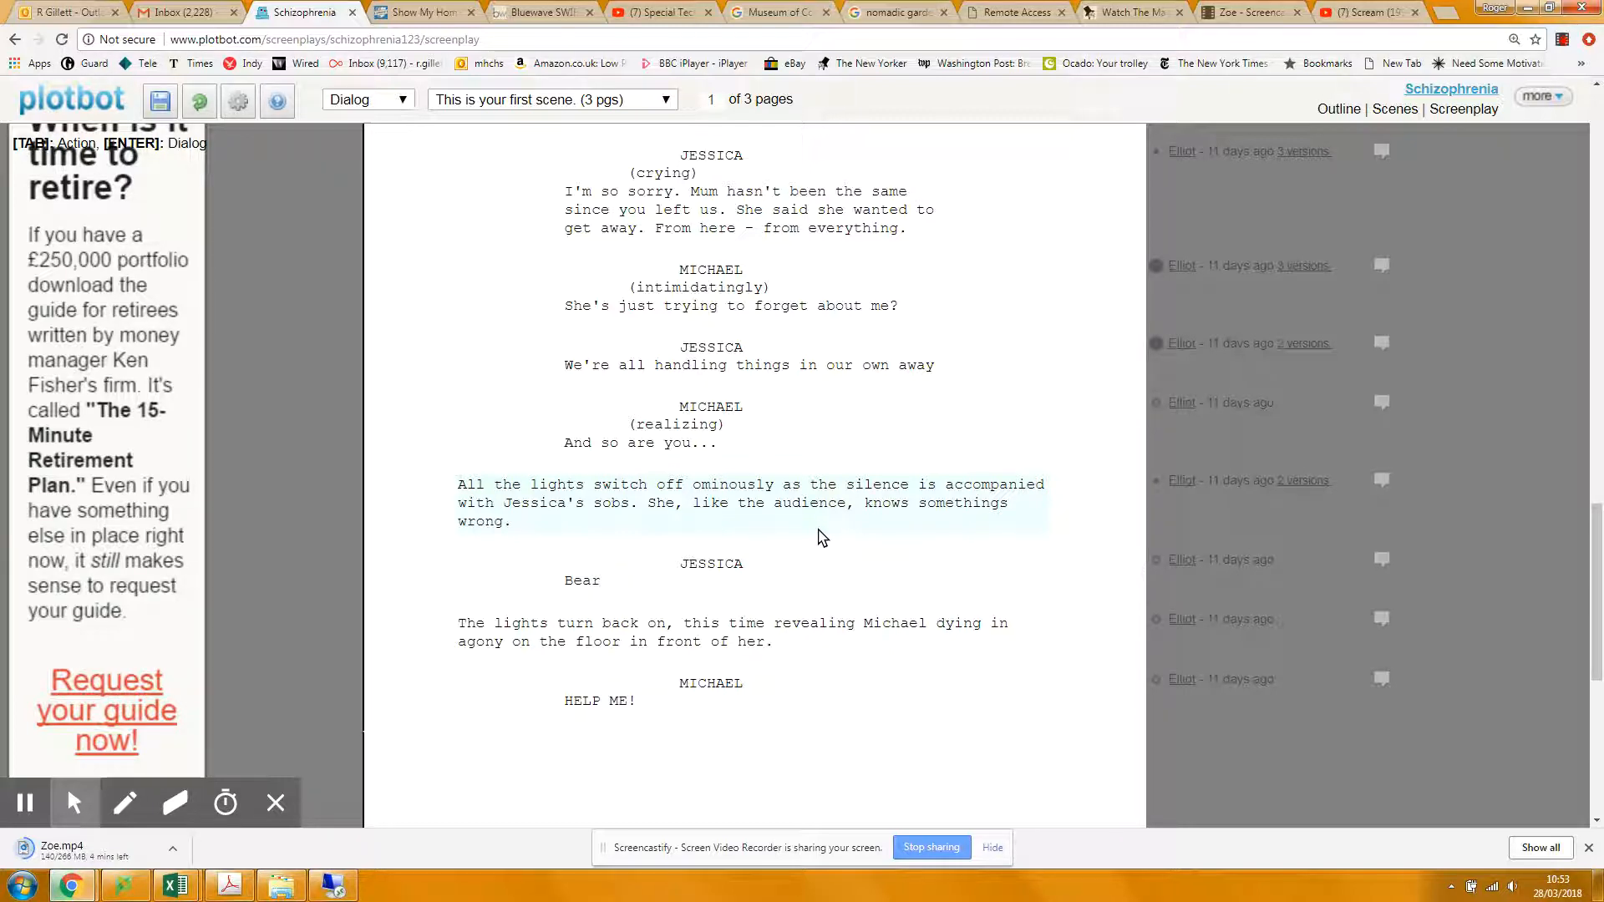
{"action": "scroll", "scroll_direction": "down", "scroll_amount": 3}
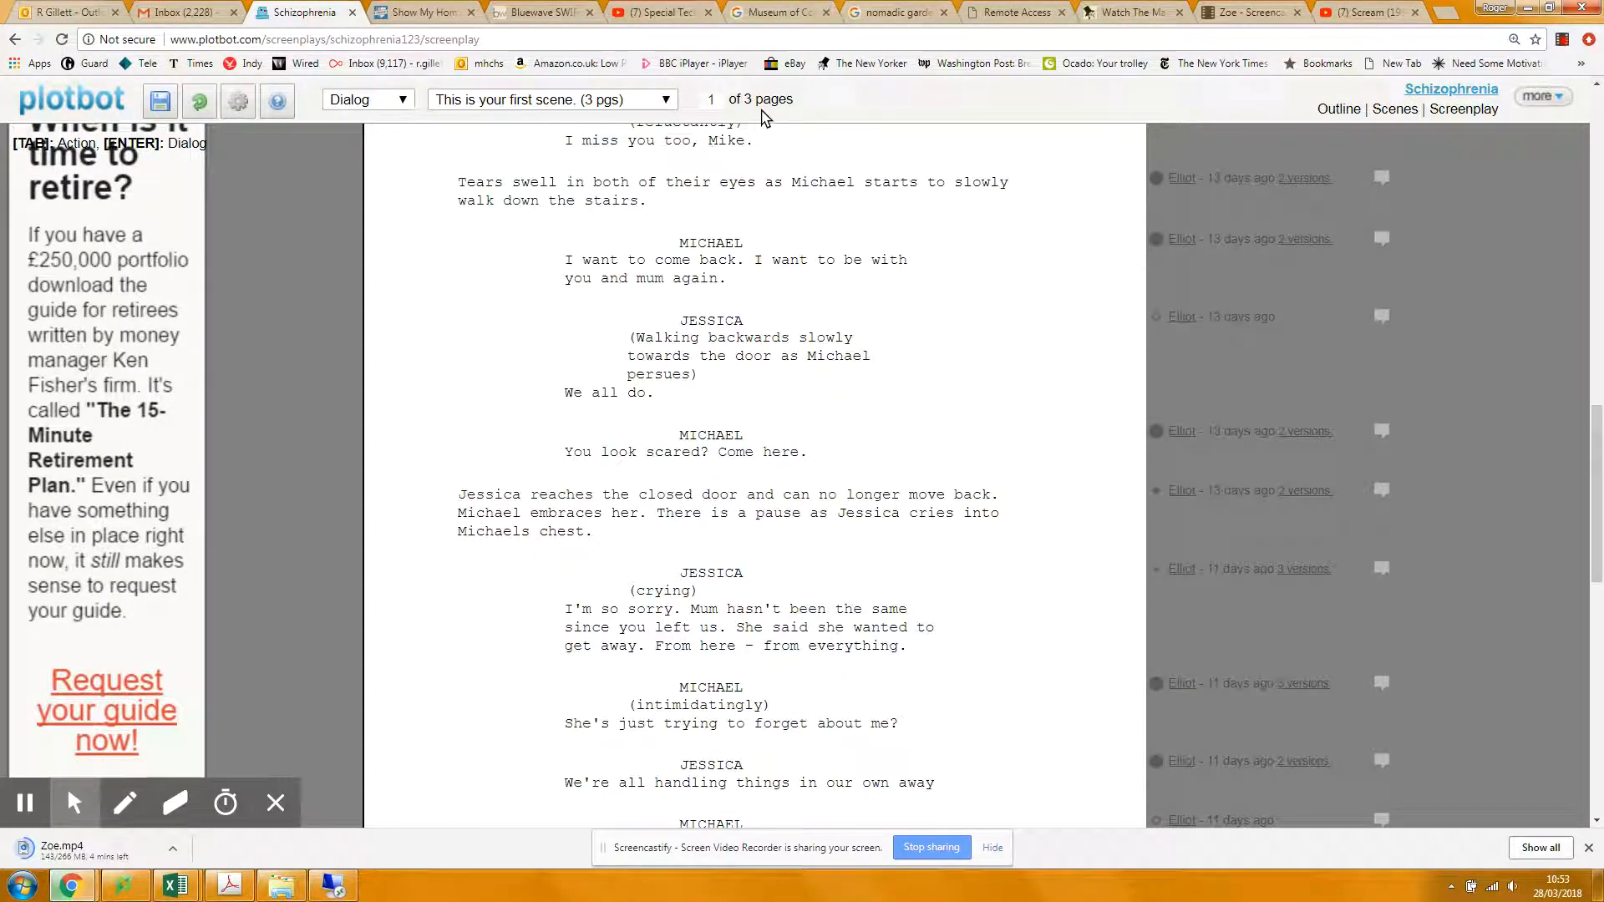
{"action": "scroll", "scroll_direction": "down", "scroll_amount": 3}
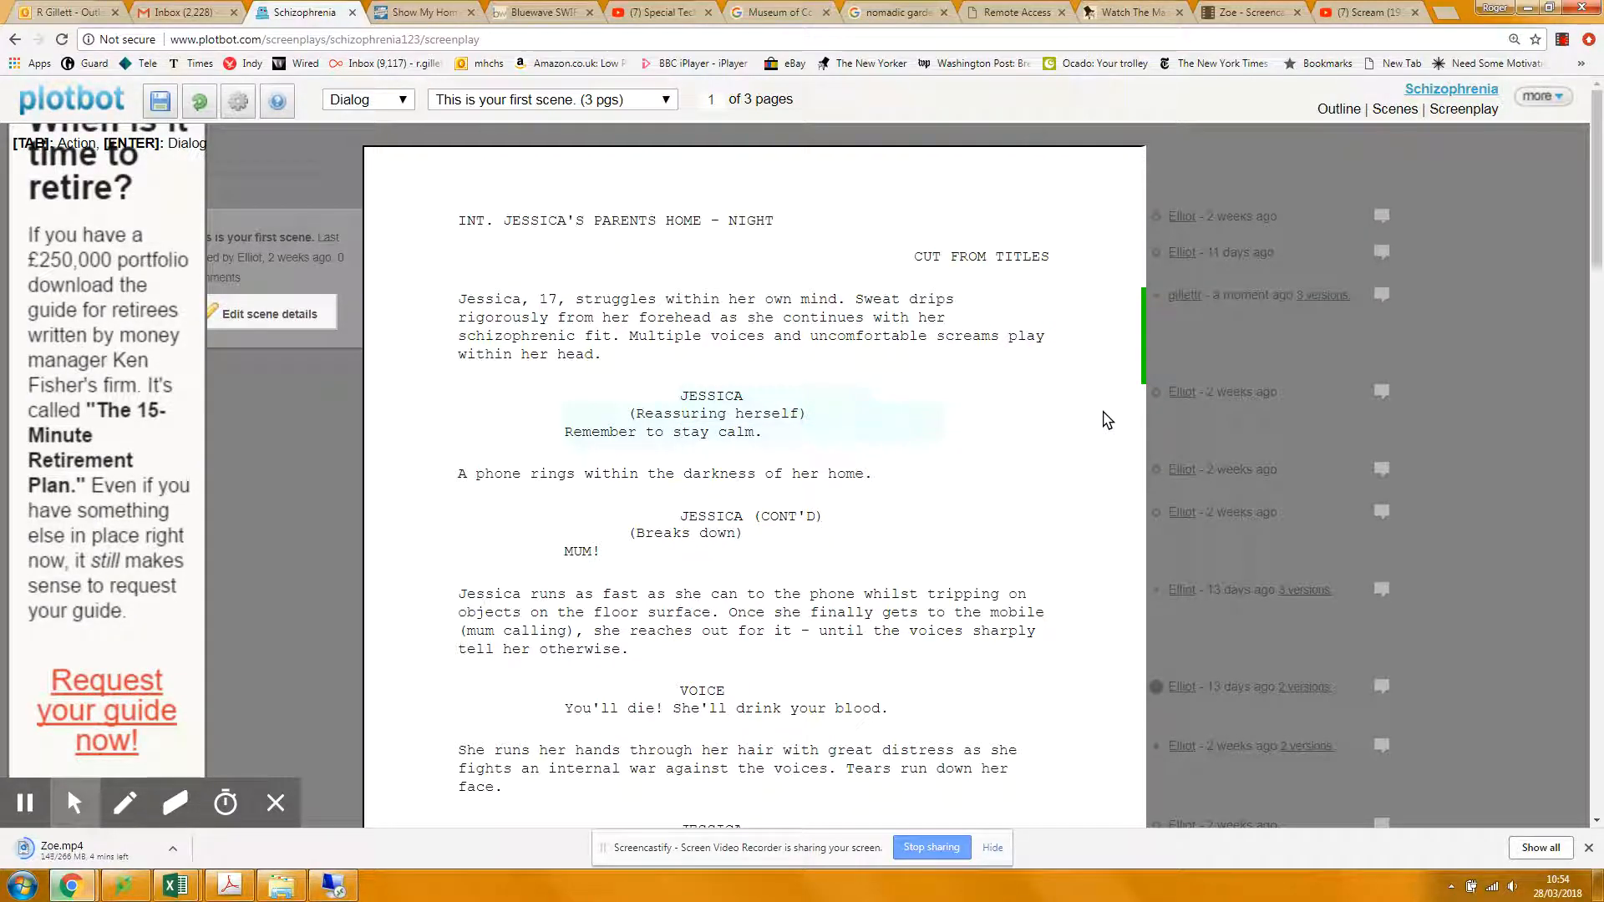
{"action": "scroll", "scroll_direction": "down", "scroll_amount": 3}
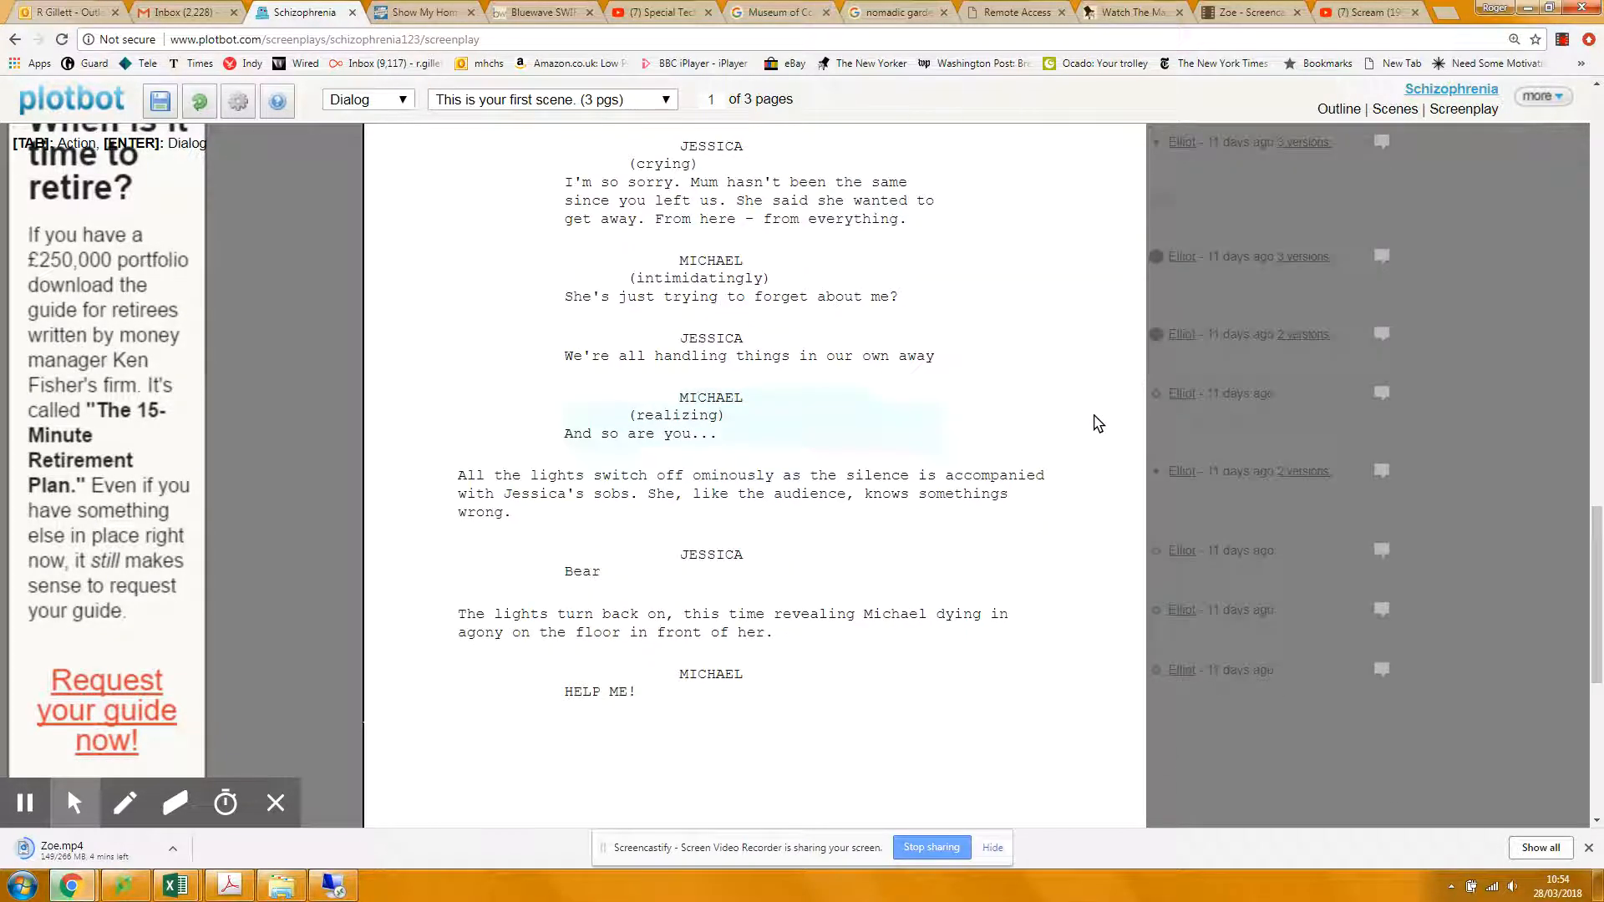
{"action": "scroll", "scroll_direction": "down", "scroll_amount": 3}
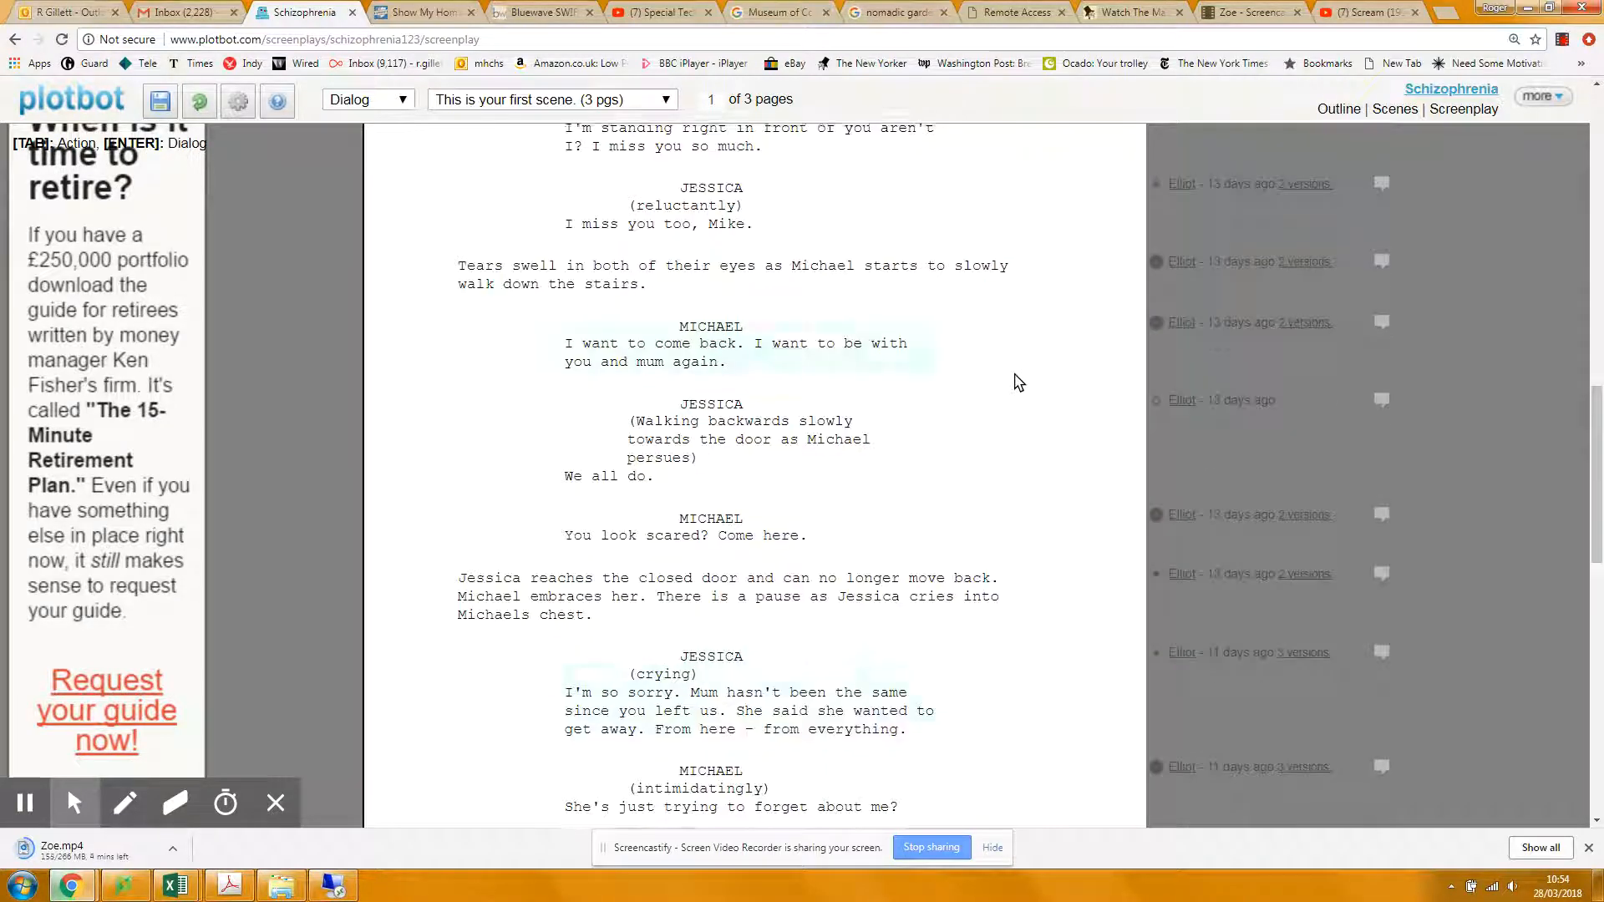
{"action": "scroll", "scroll_direction": "down", "scroll_amount": 3}
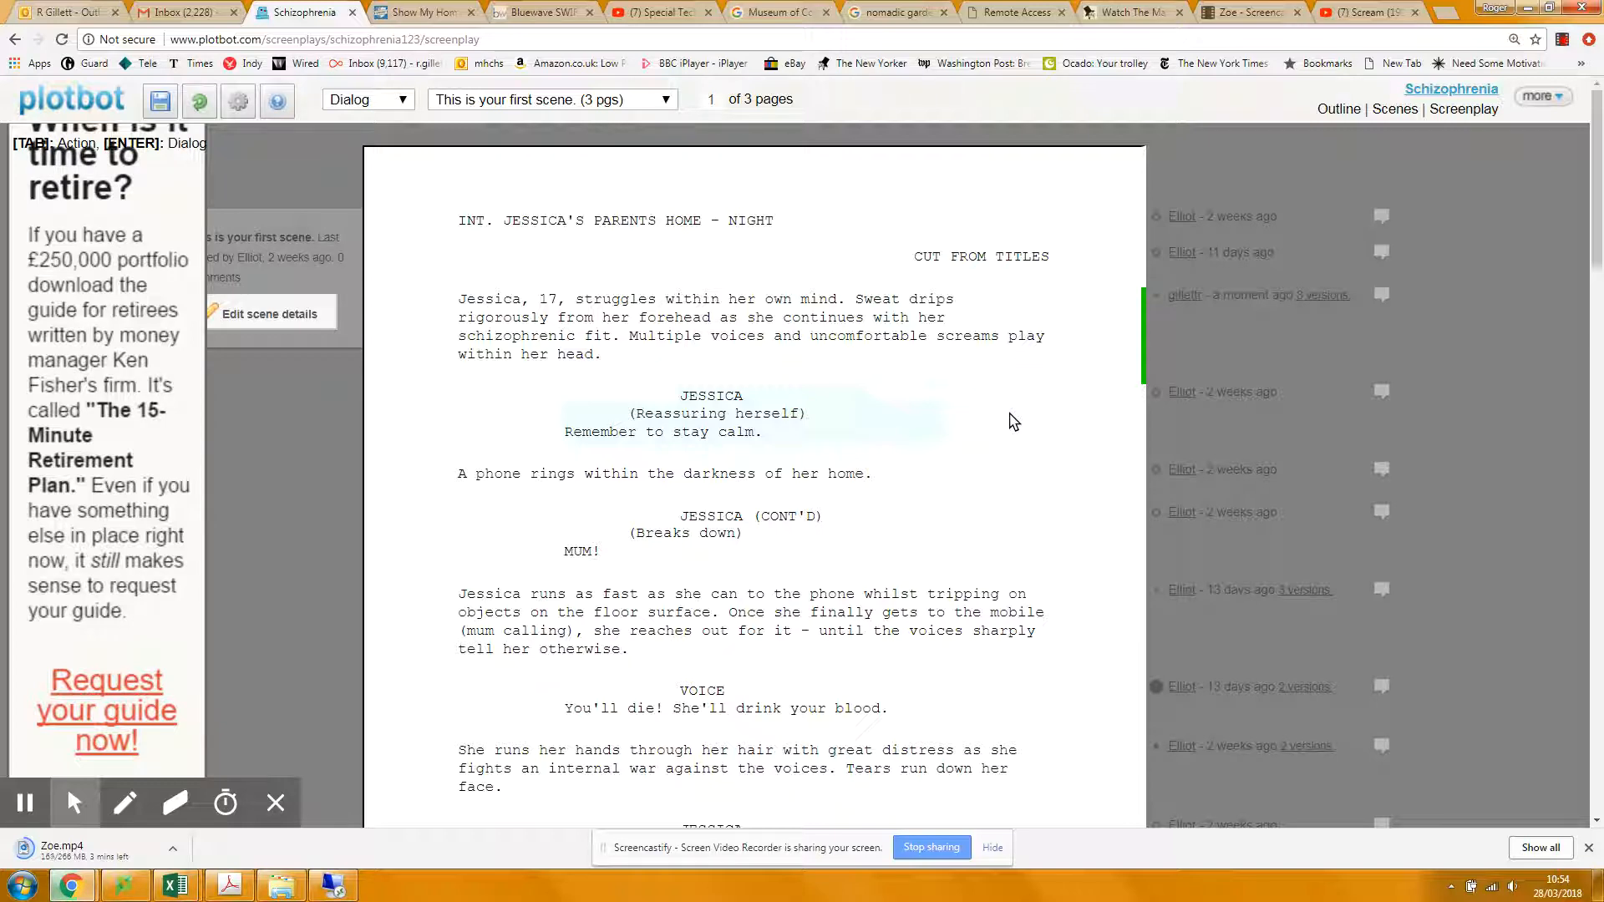
{"action": "scroll", "scroll_direction": "down", "scroll_amount": 3}
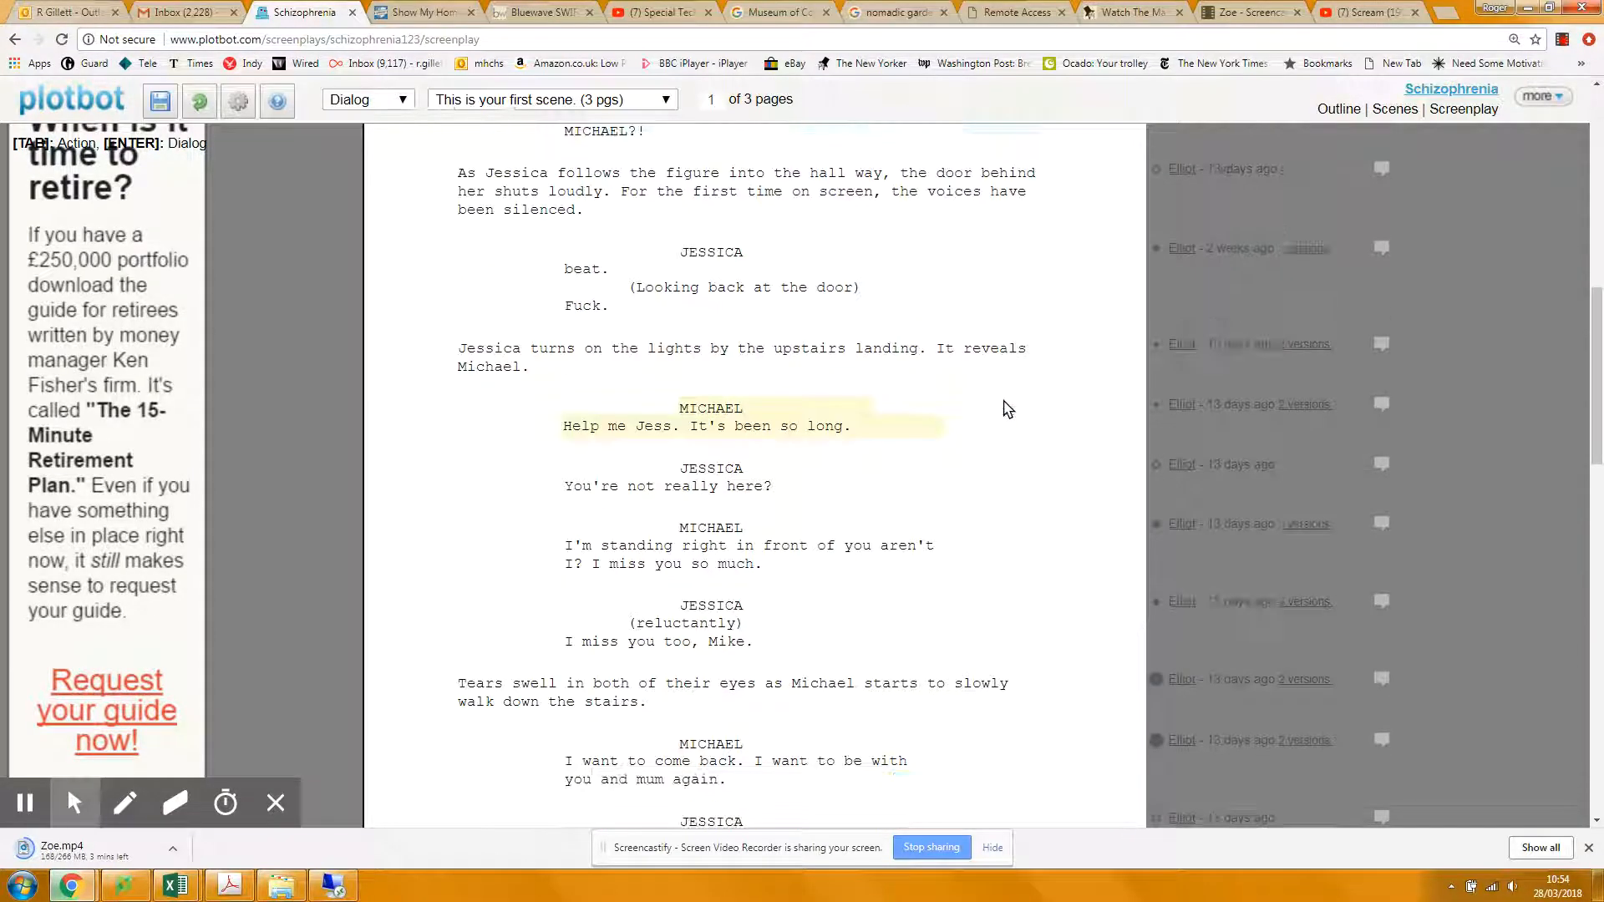
{"action": "scroll", "scroll_direction": "down", "scroll_amount": 3}
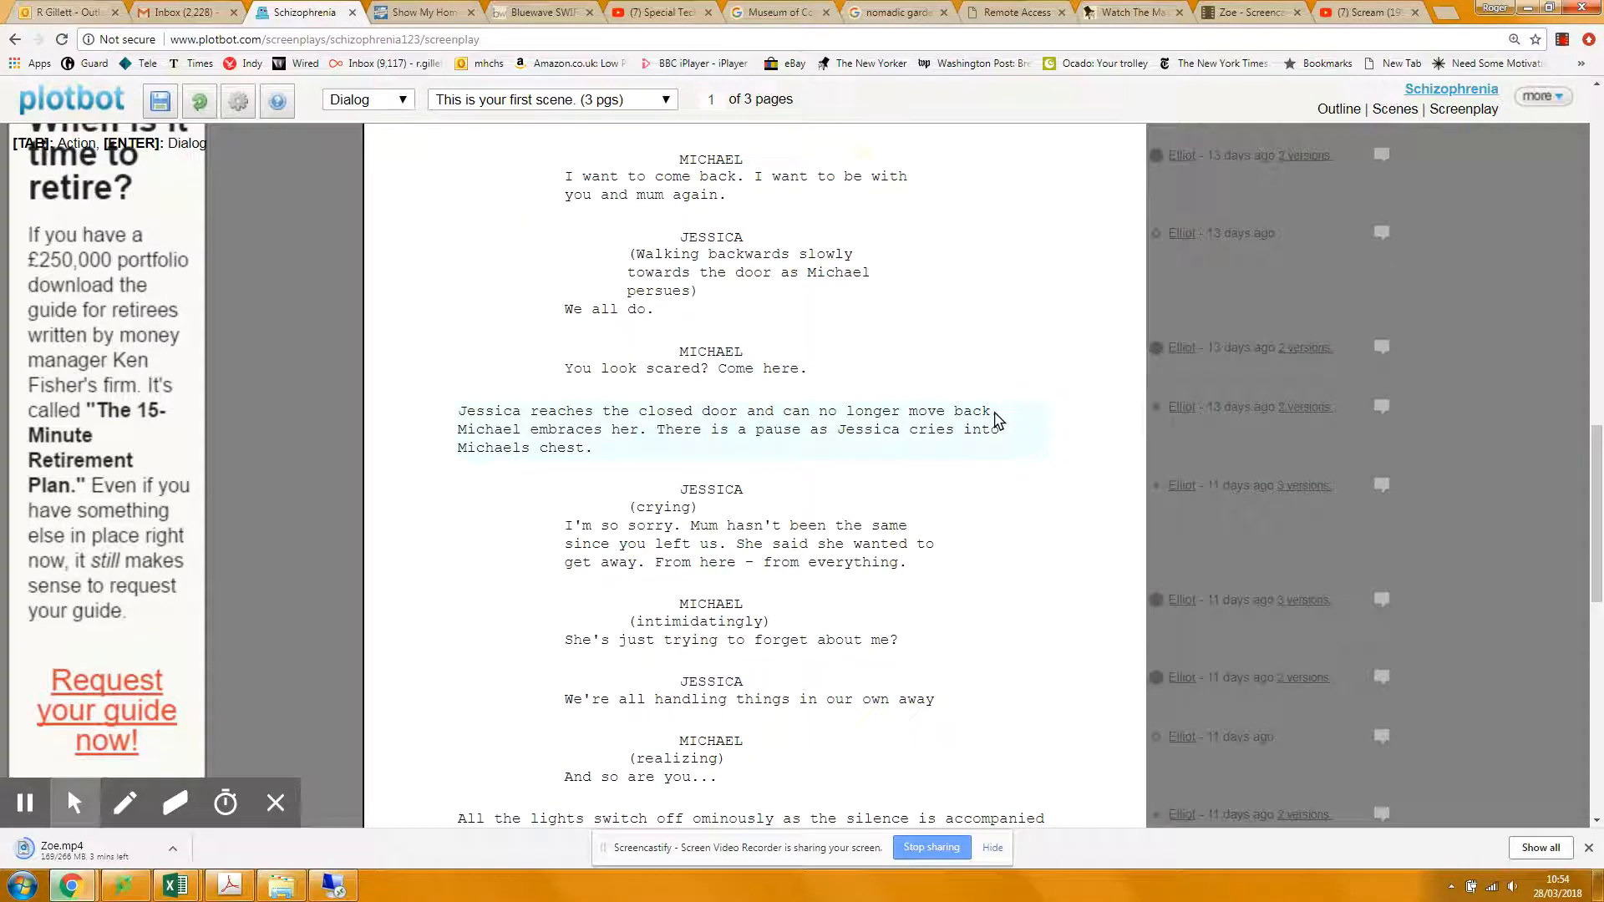
{"action": "scroll", "scroll_direction": "down", "scroll_amount": 3}
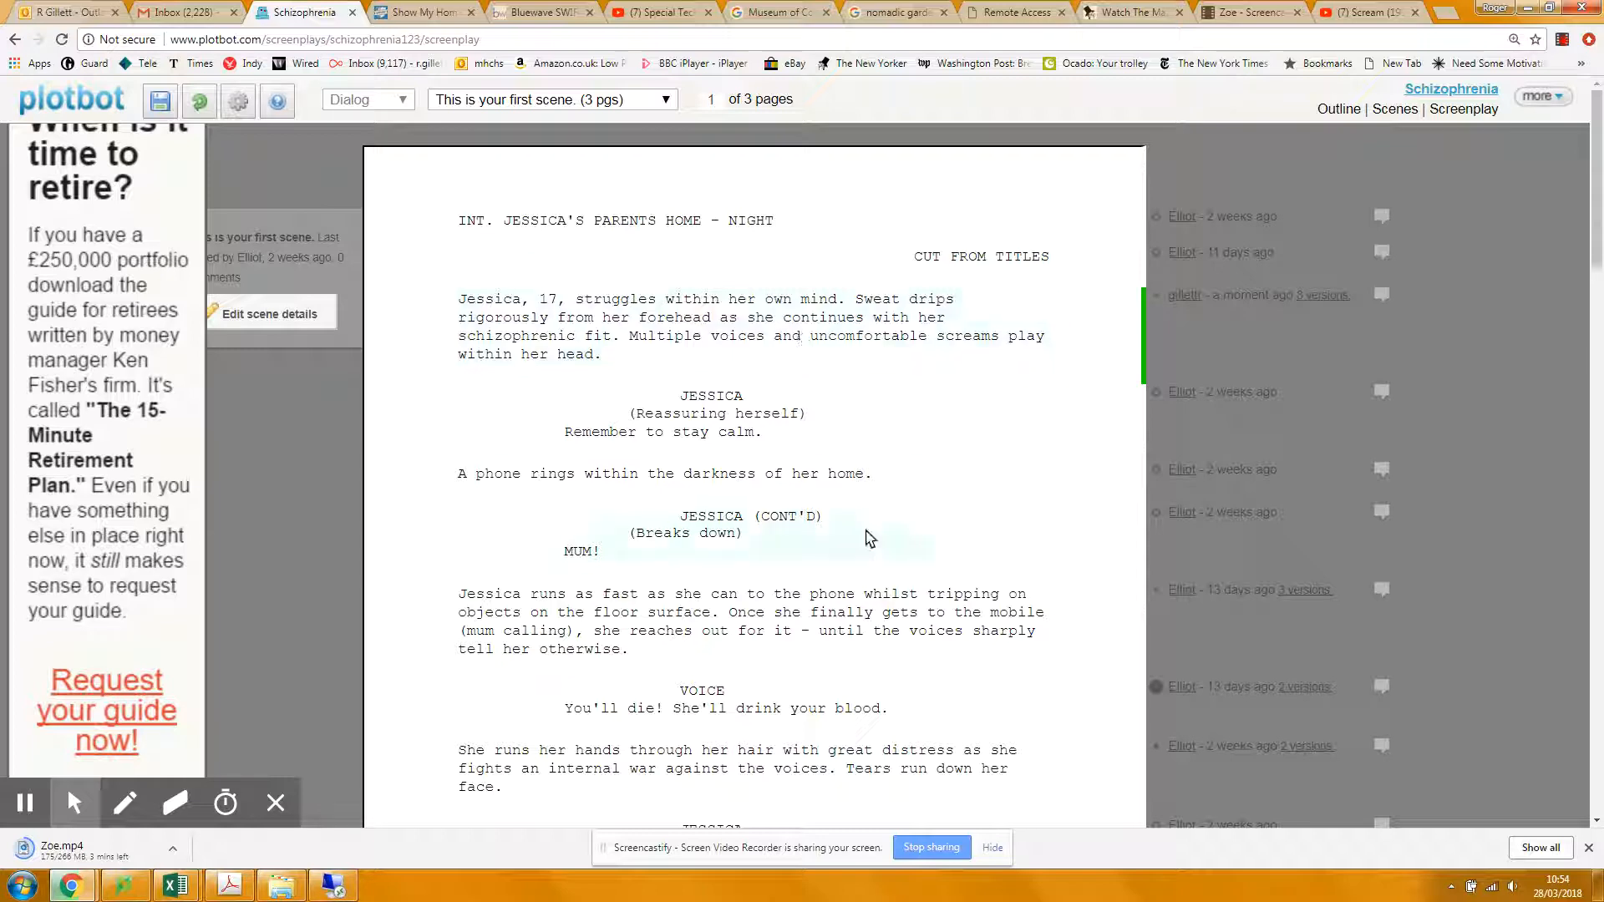
{"action": "scroll", "scroll_direction": "down", "scroll_amount": 3}
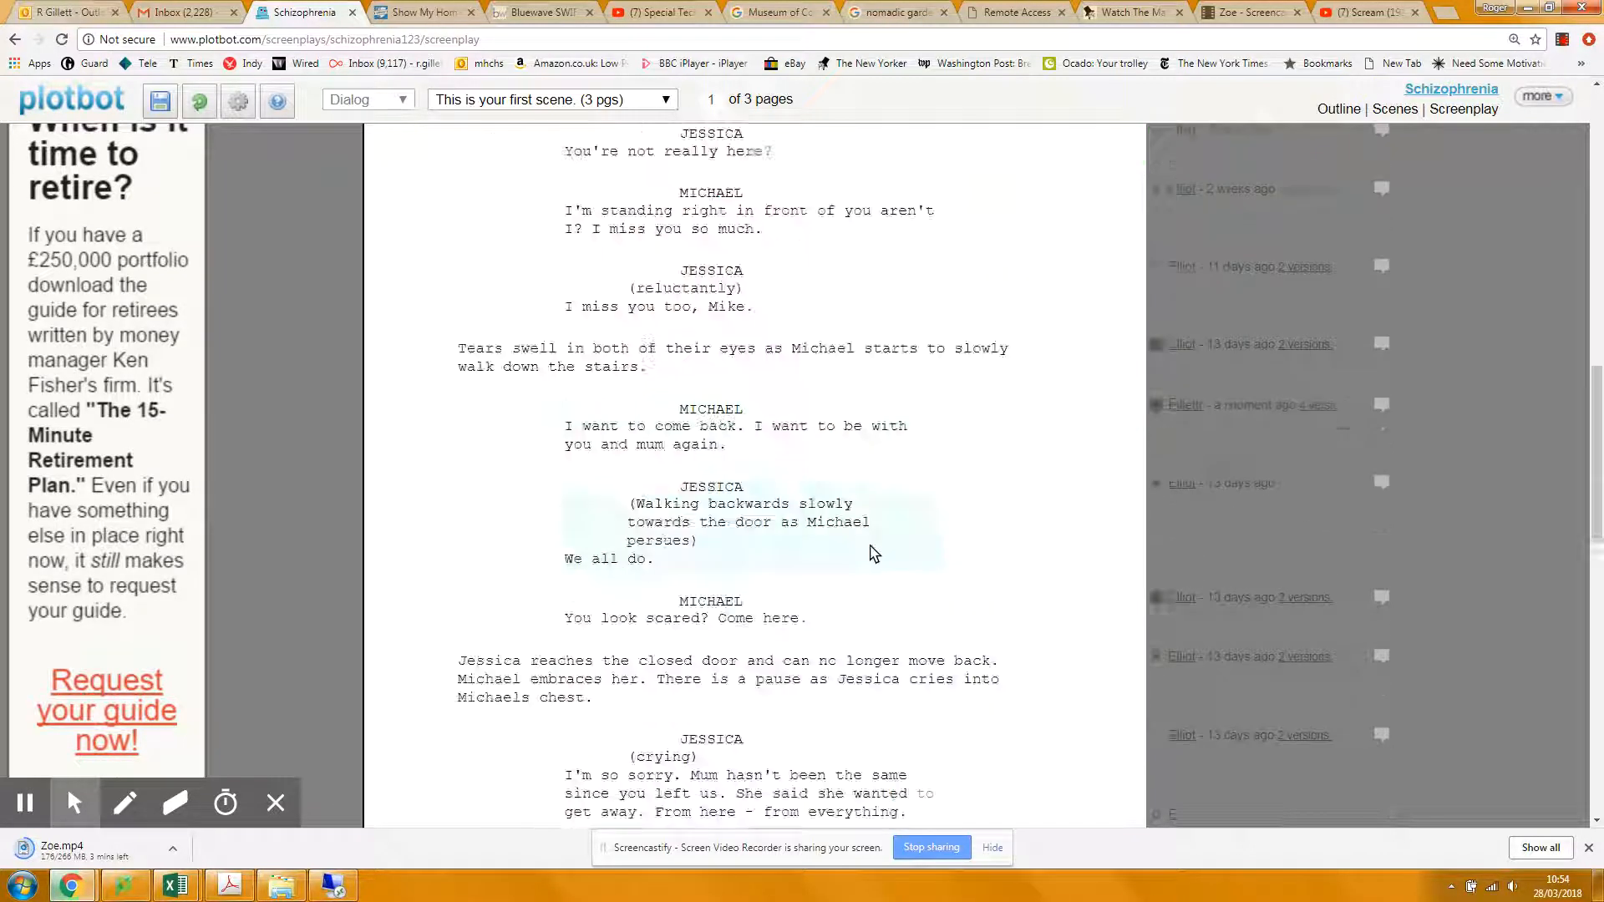
{"action": "scroll", "scroll_direction": "down", "scroll_amount": 3}
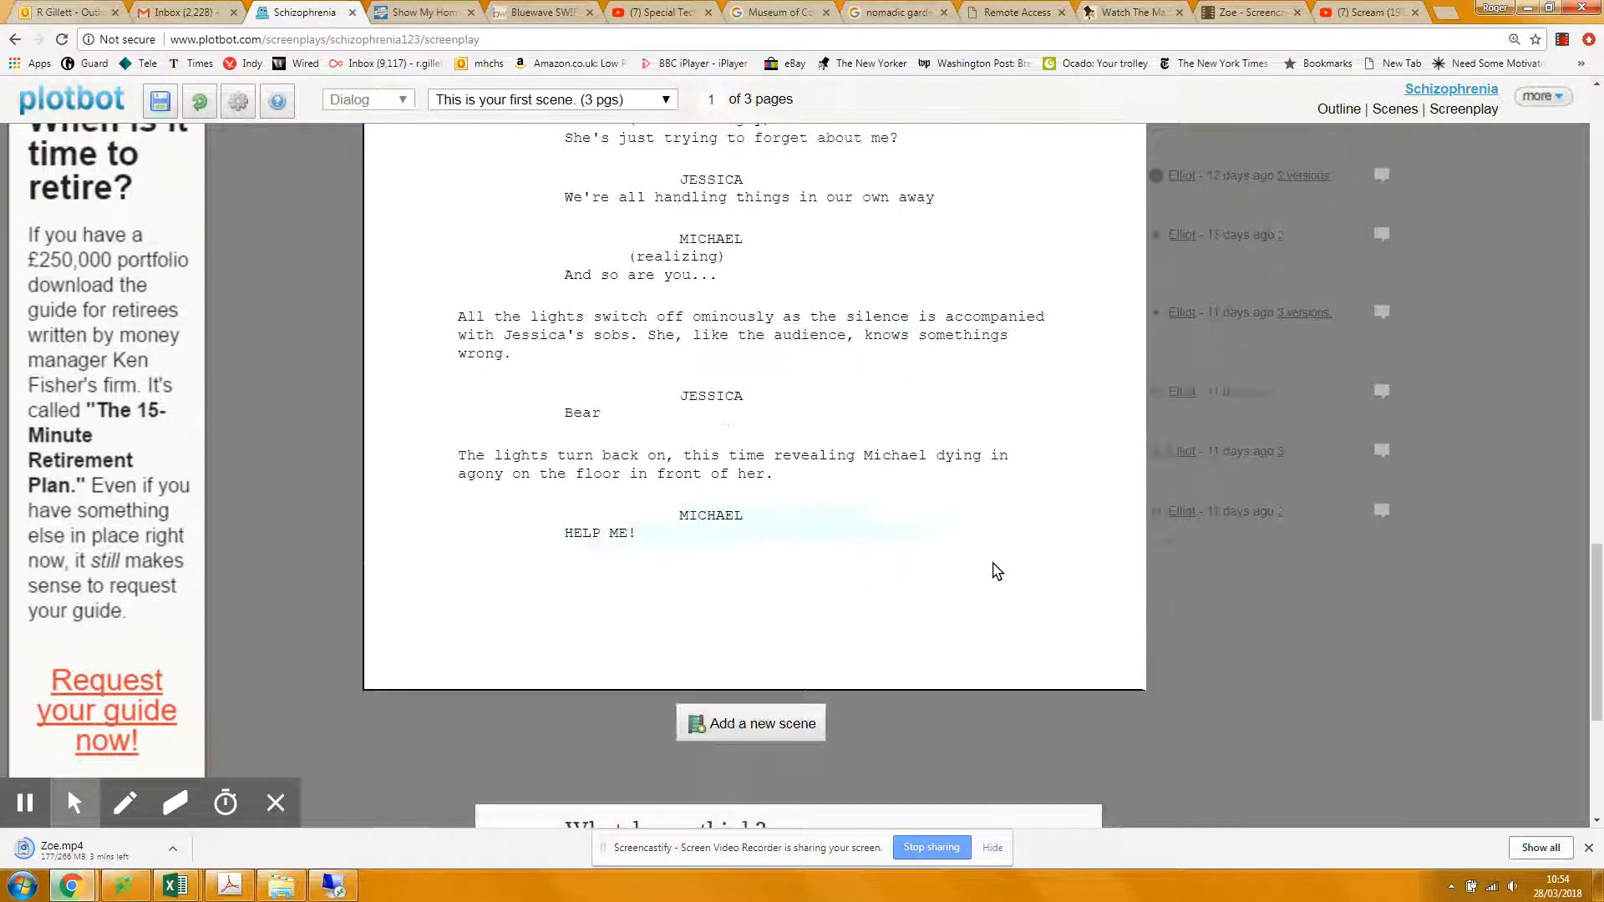